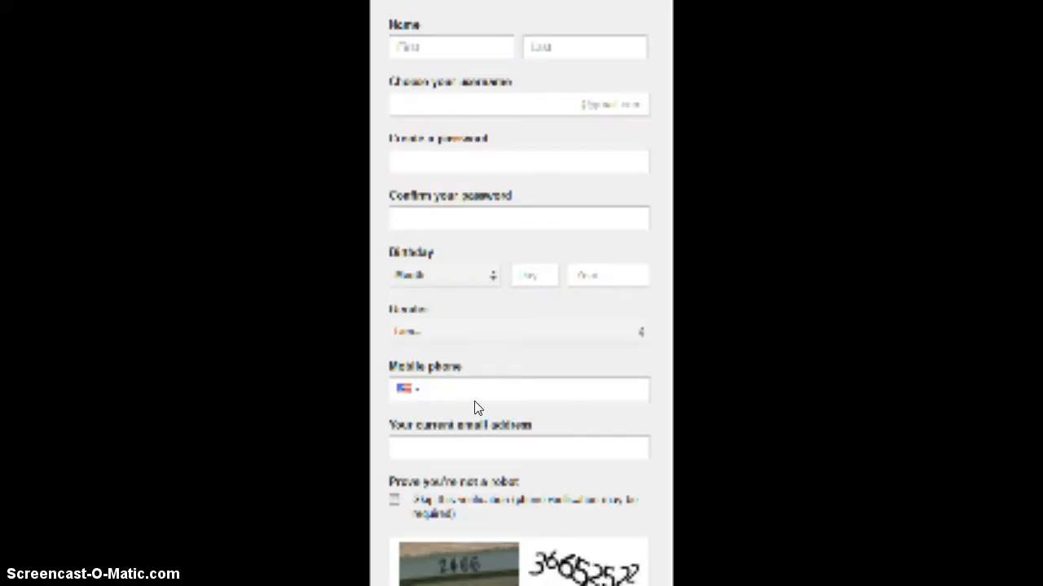
Step: Enter the first name Supreme and the last name Montages on the sign-up form
left_click(451, 45)
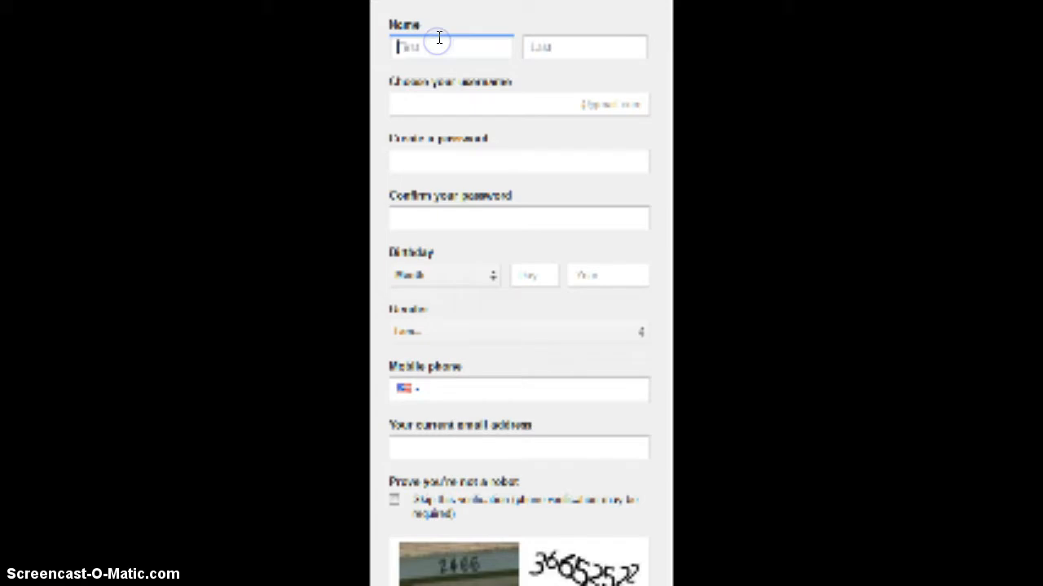
type("supreme")
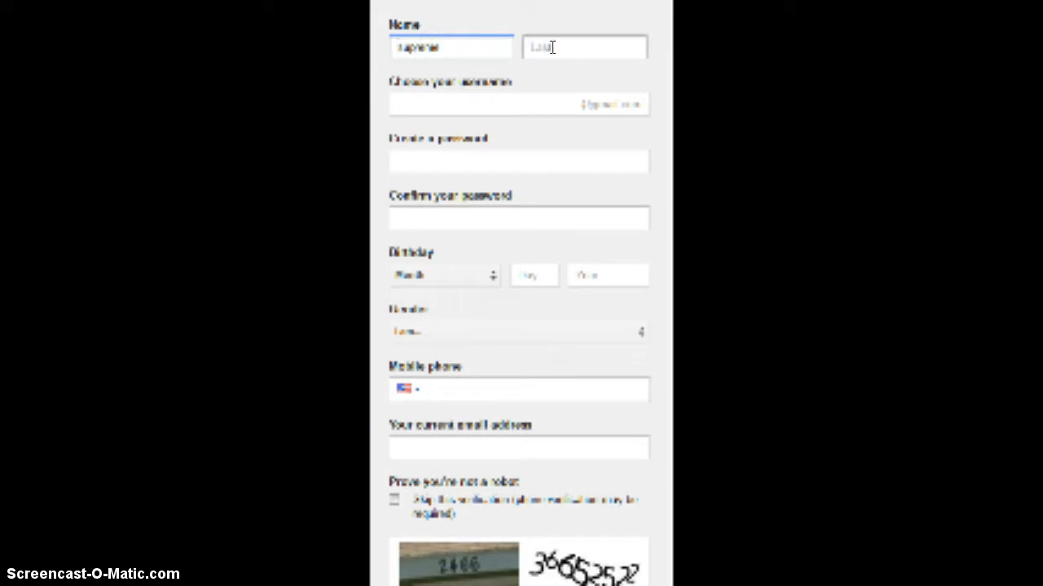
type("M")
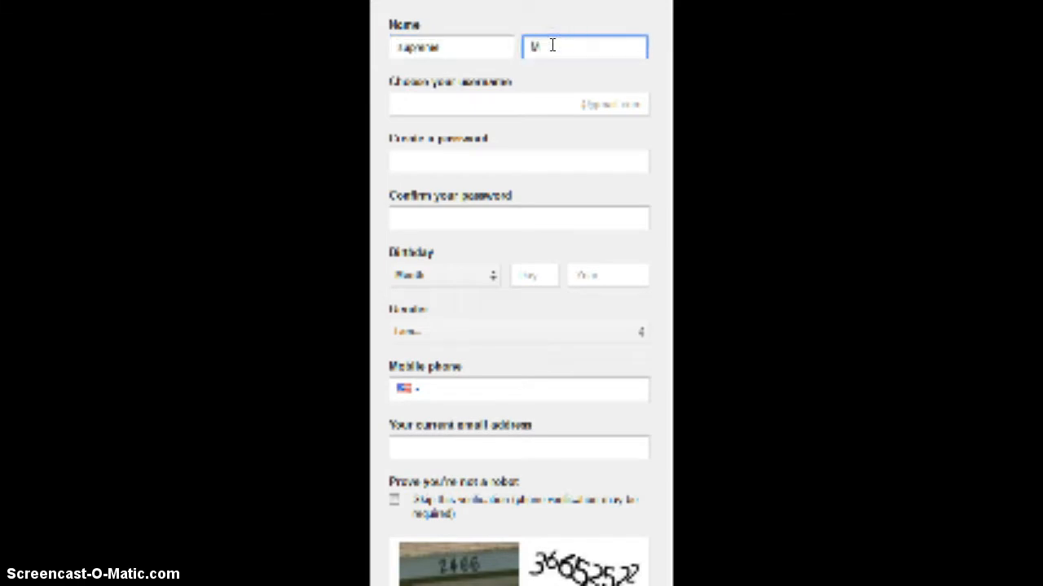
left_click(450, 46)
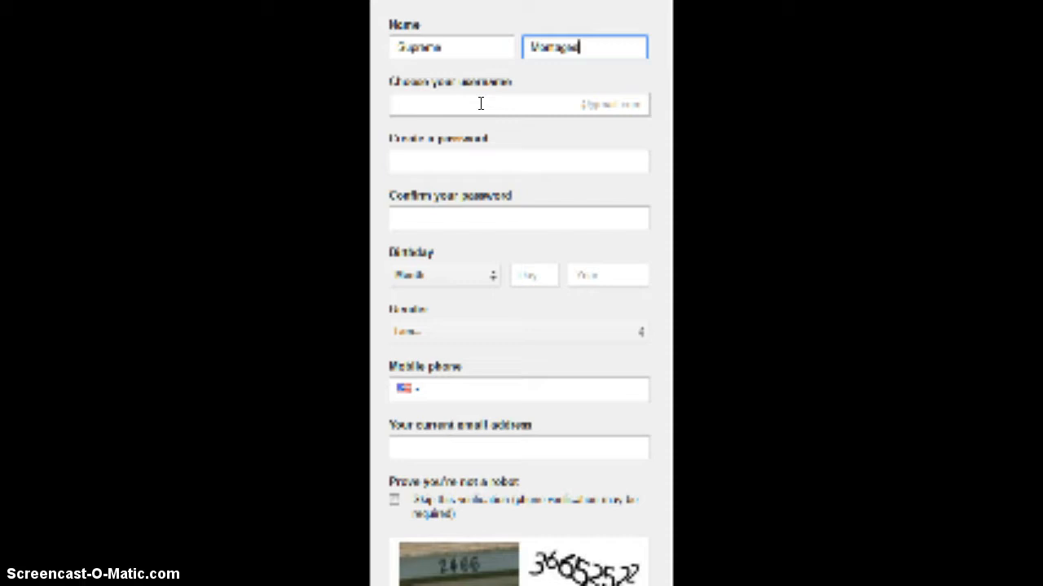
Step: Fill in the username, create a password and confirm it
left_click(518, 104)
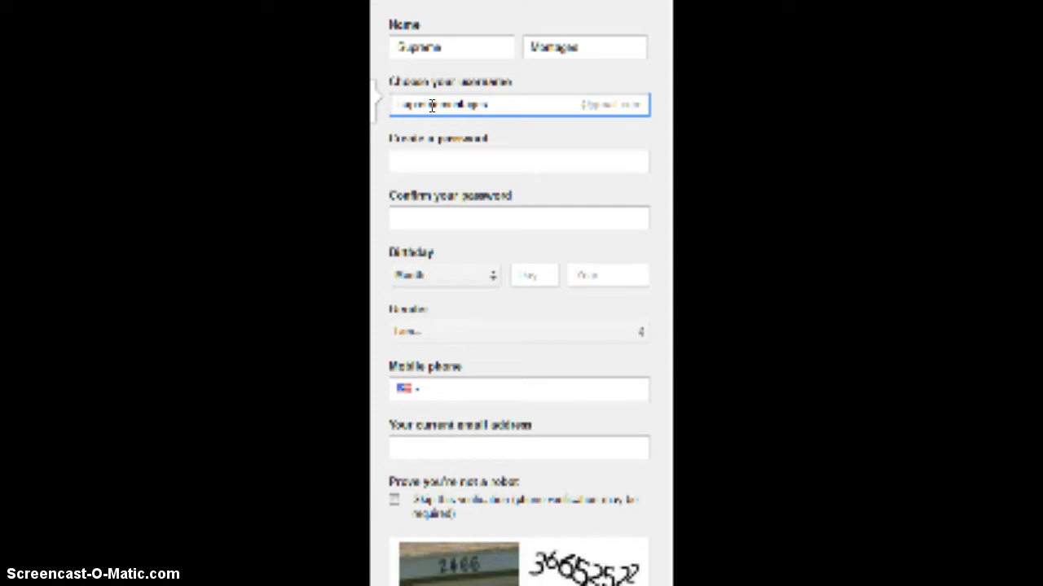
left_click(518, 207)
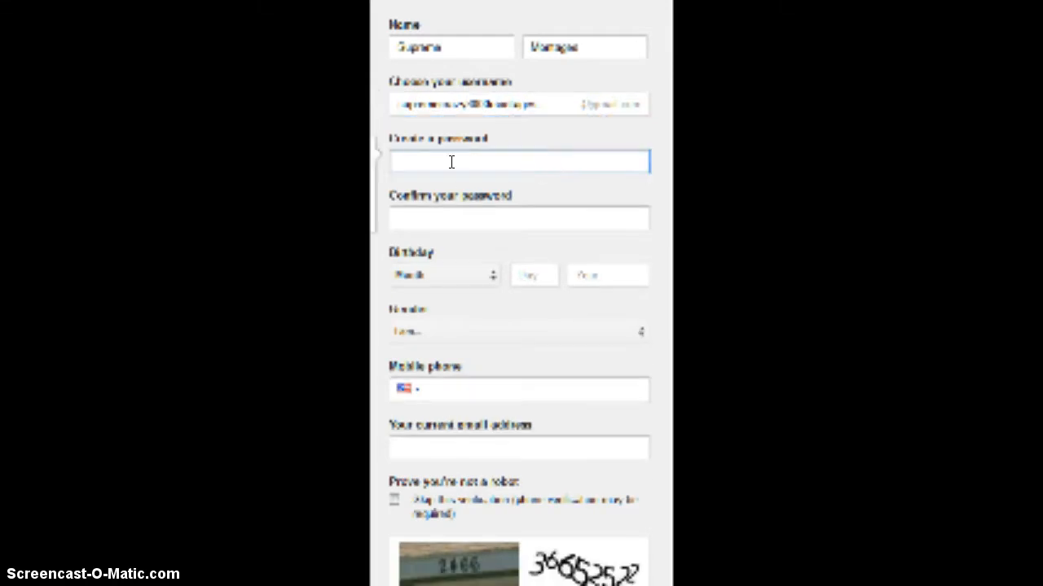
mouse_move(424, 166)
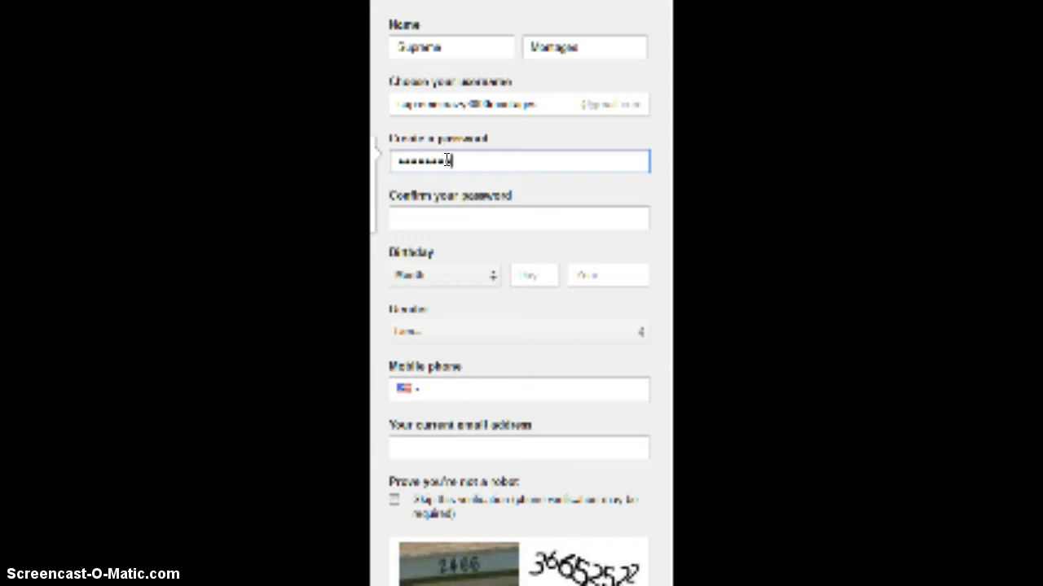
left_click(518, 218)
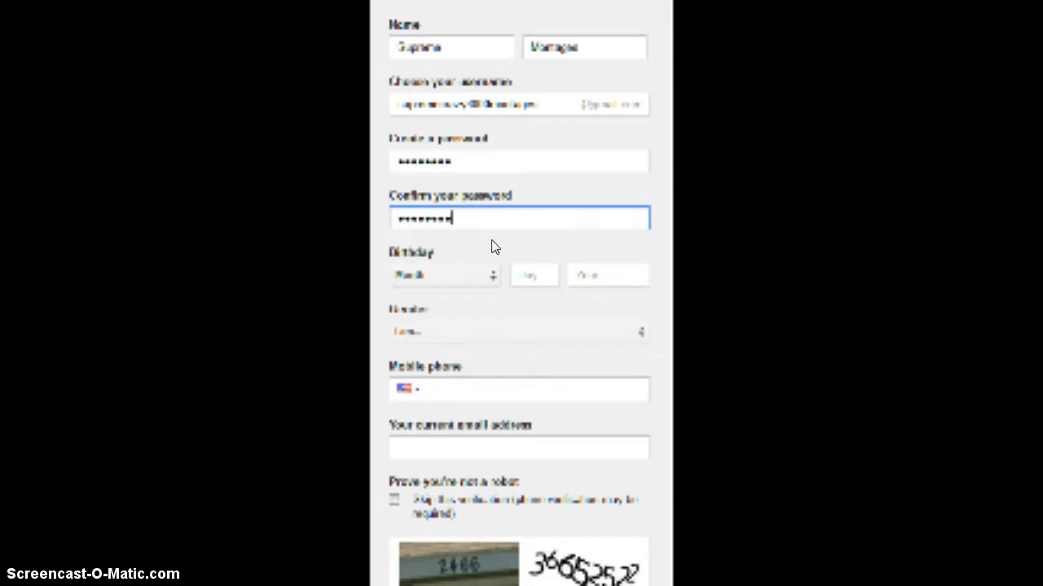
Step: Set the birthday to February 1980 with the day filled in
left_click(443, 273)
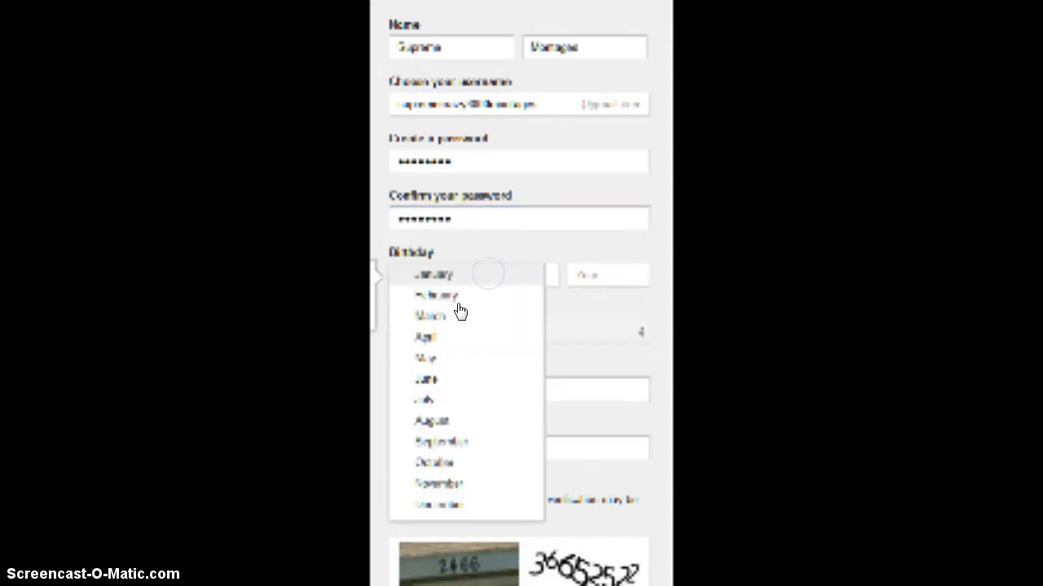
left_click(437, 295)
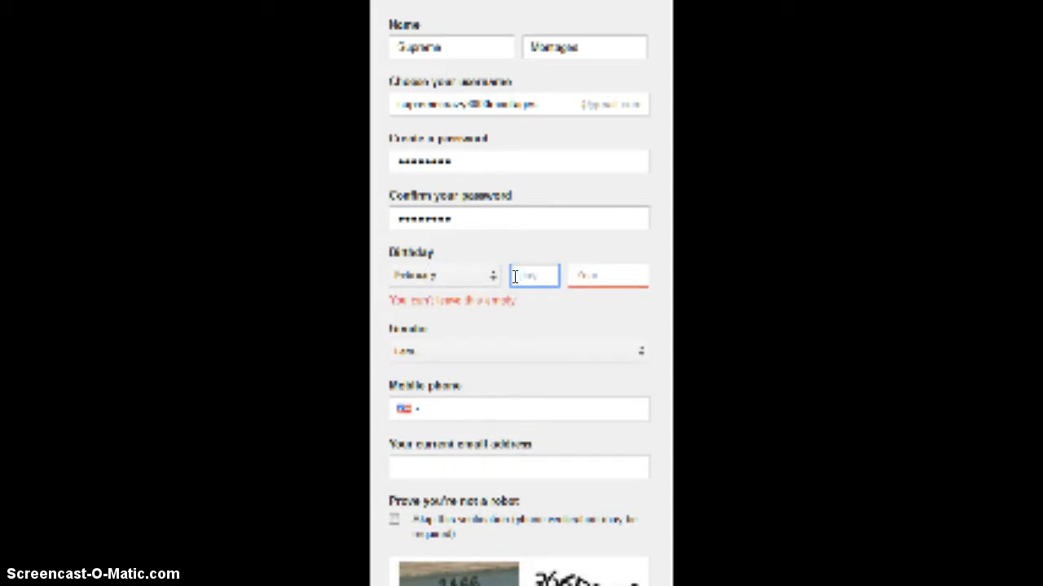
type("11")
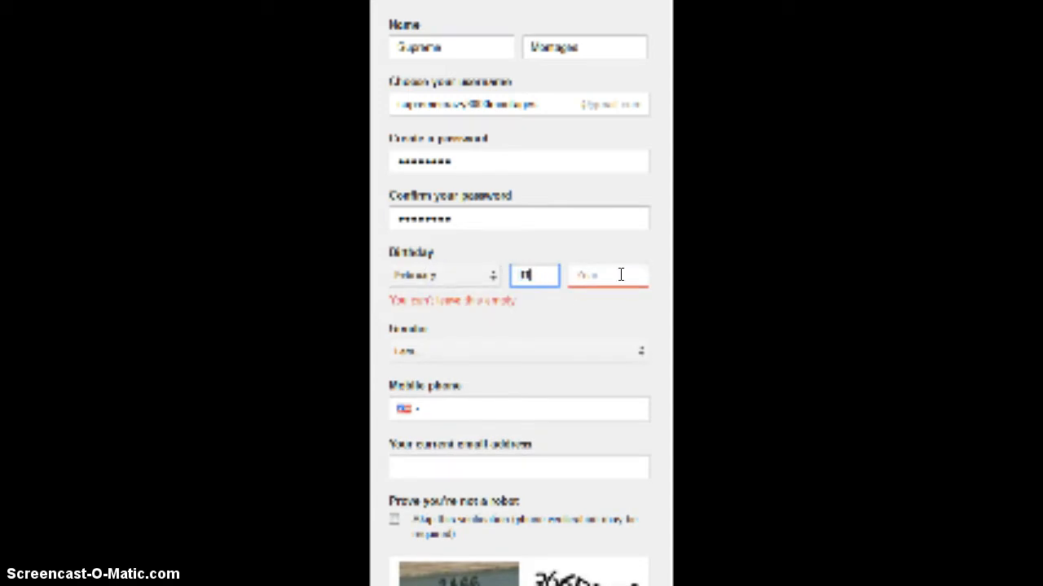
type("19")
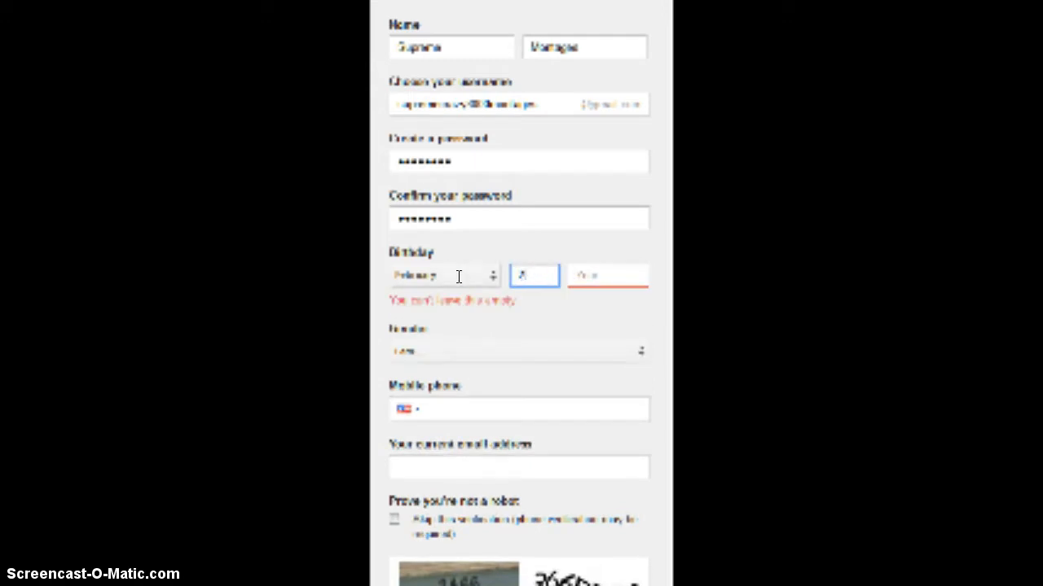
left_click(606, 274)
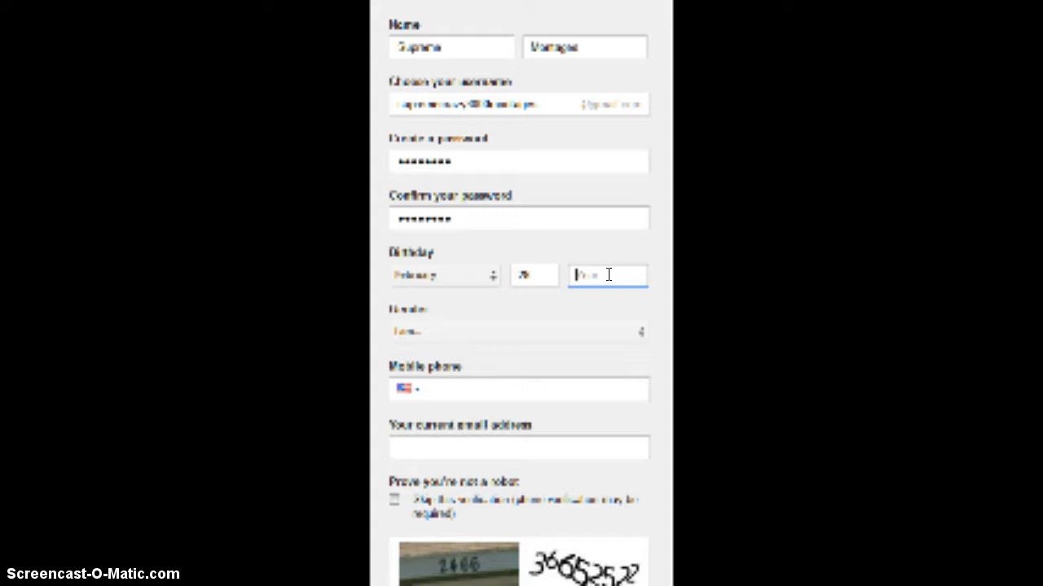
type("1980")
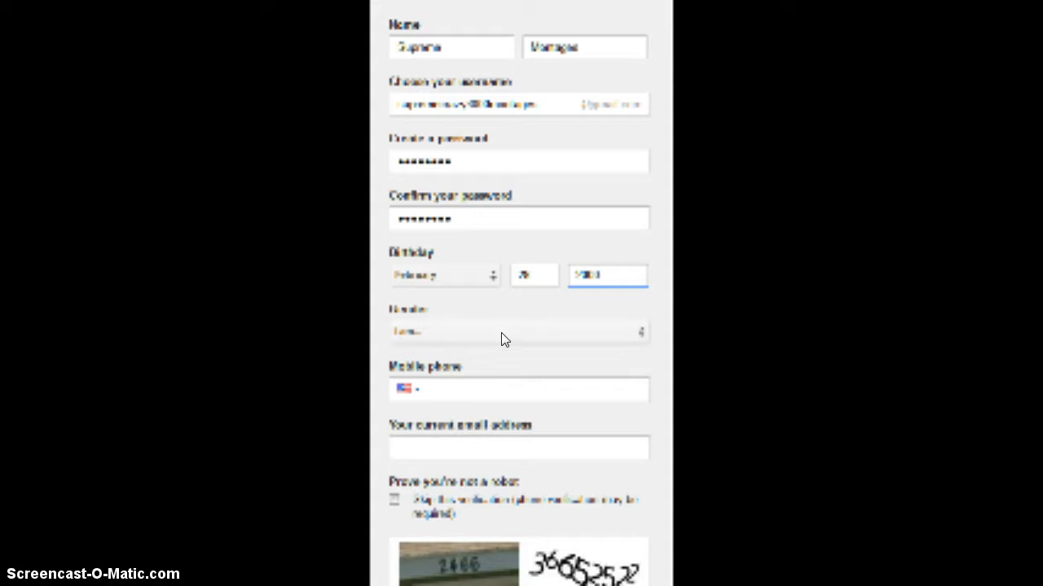
Step: Set the gender to Other
left_click(518, 332)
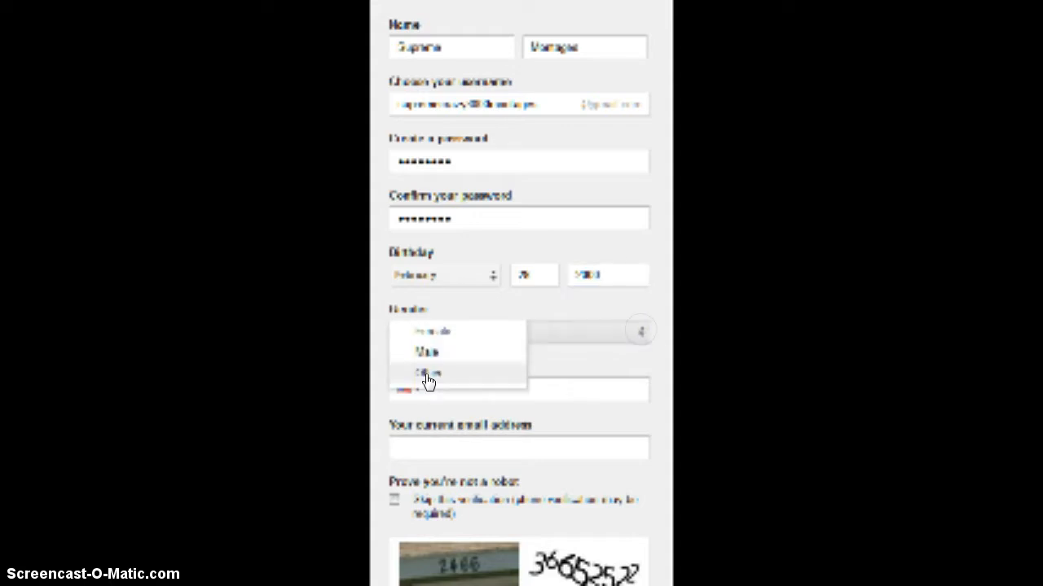
left_click(430, 373)
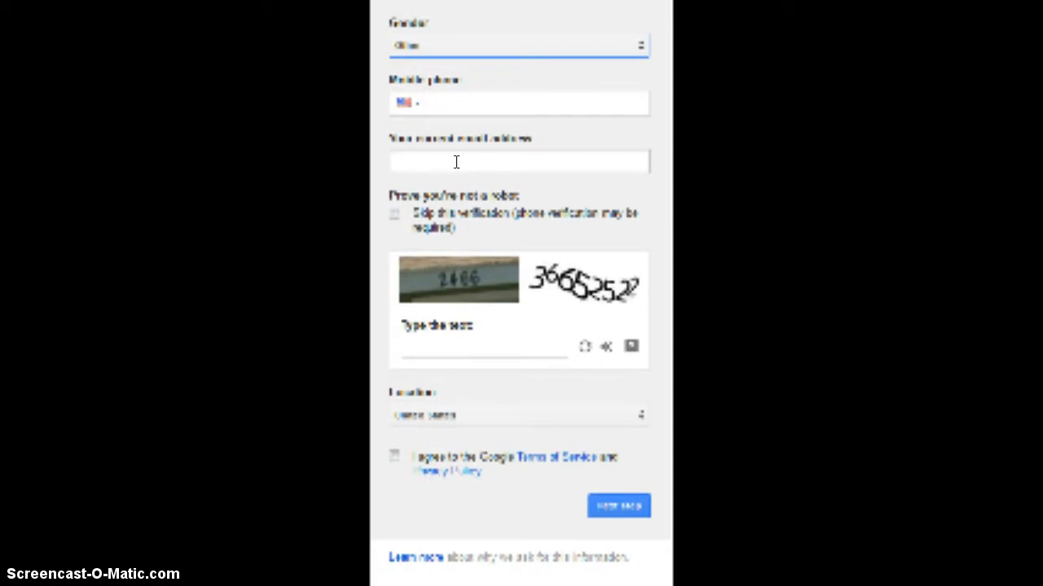
Step: Enter the current email address on the sign-up form
left_click(394, 215)
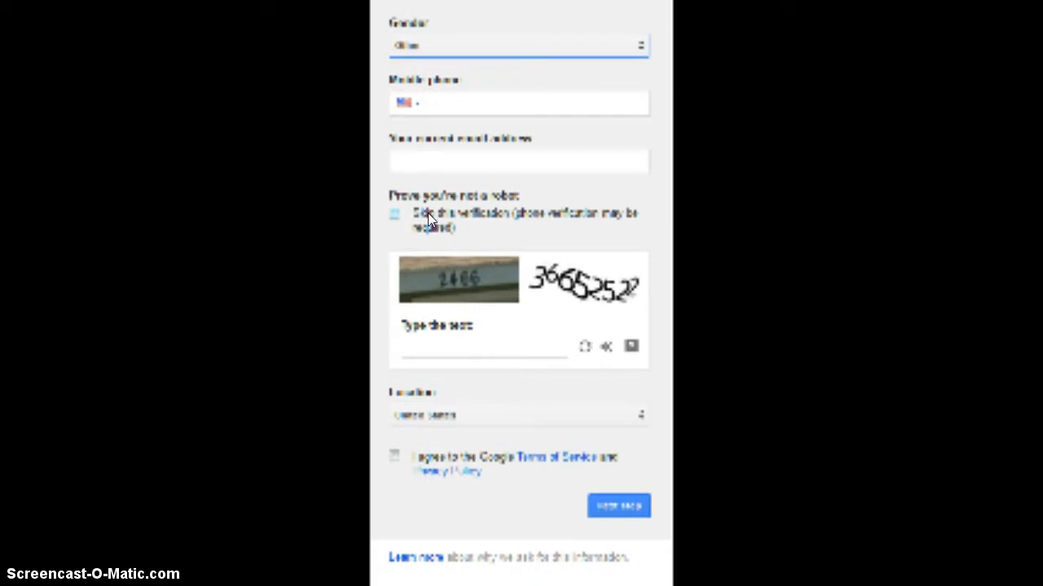
mouse_move(414, 231)
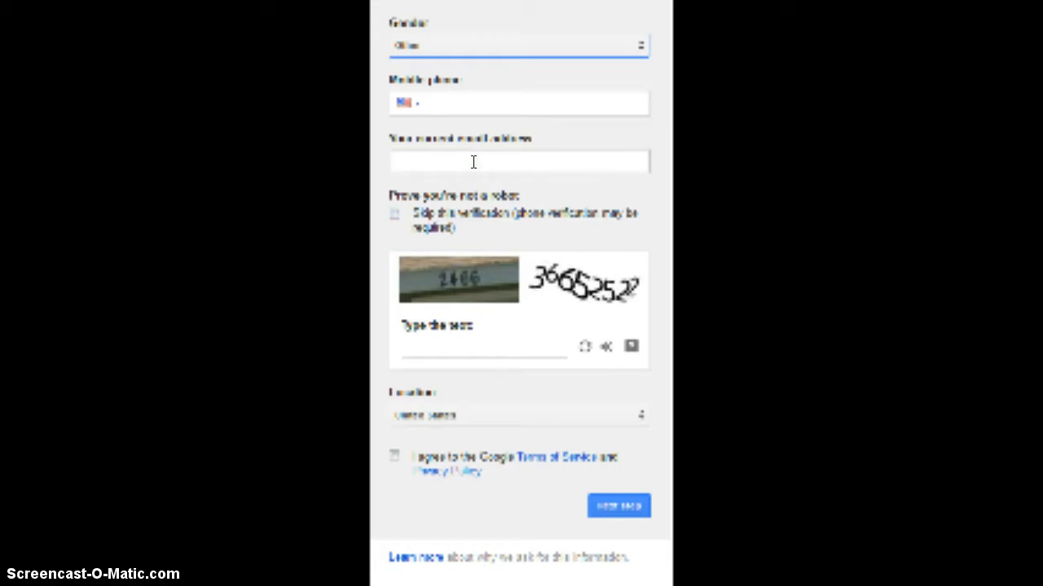
left_click(469, 164)
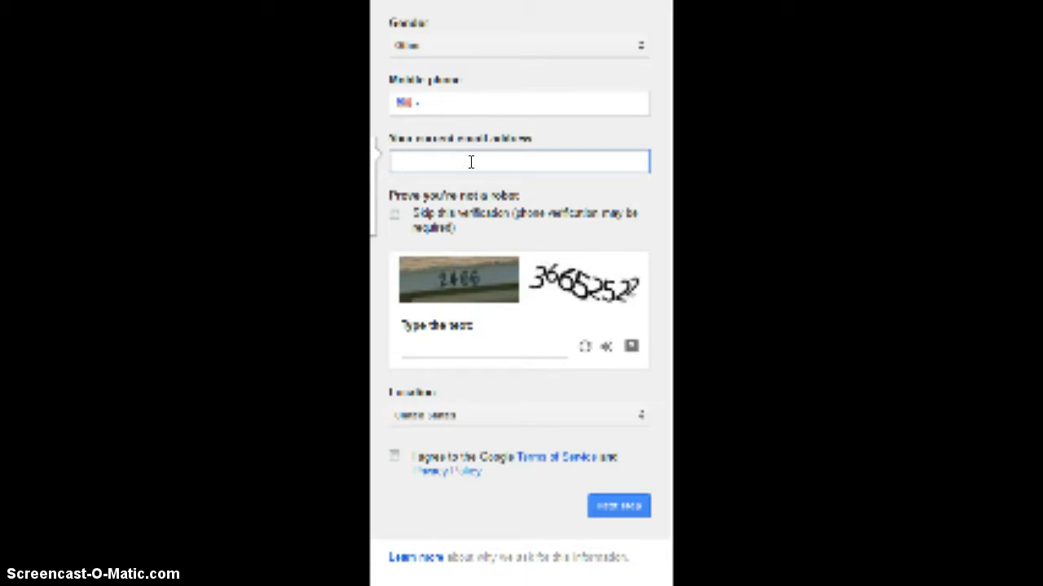
left_click(518, 162)
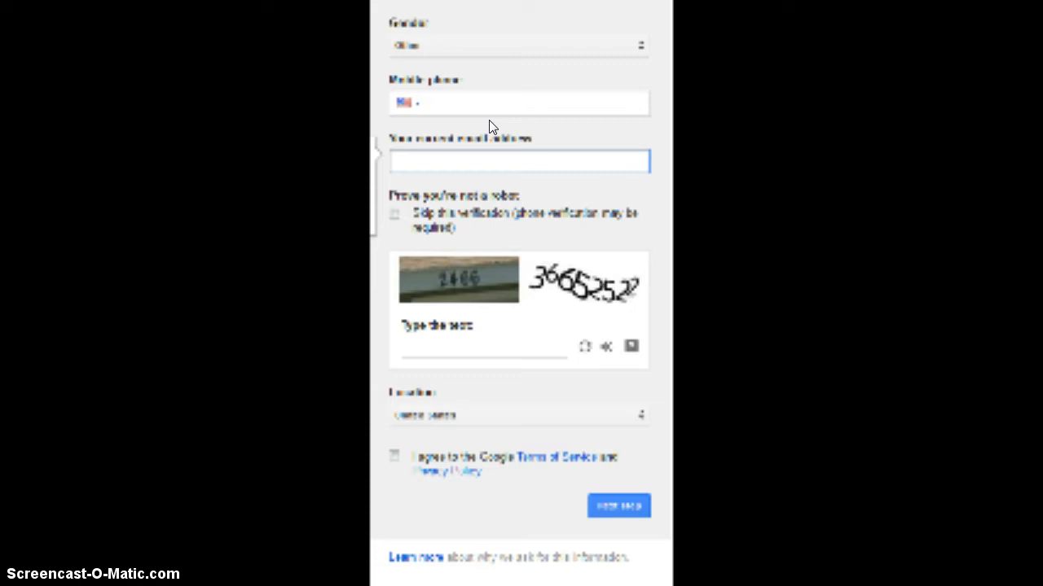
mouse_move(455, 278)
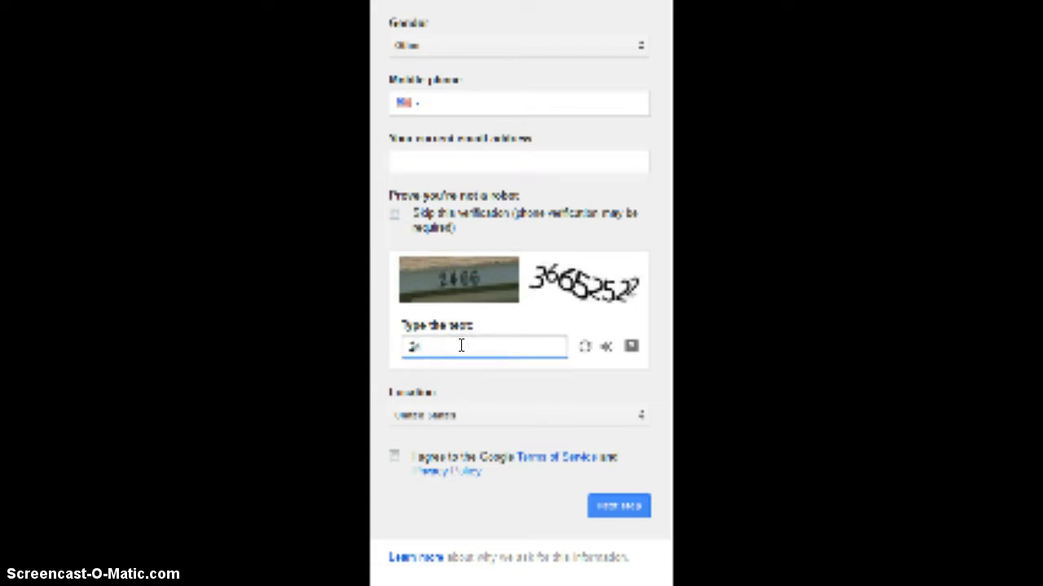
Step: Answer the captcha verification and choose the location, agreeing to the Terms of Service
type("2466365")
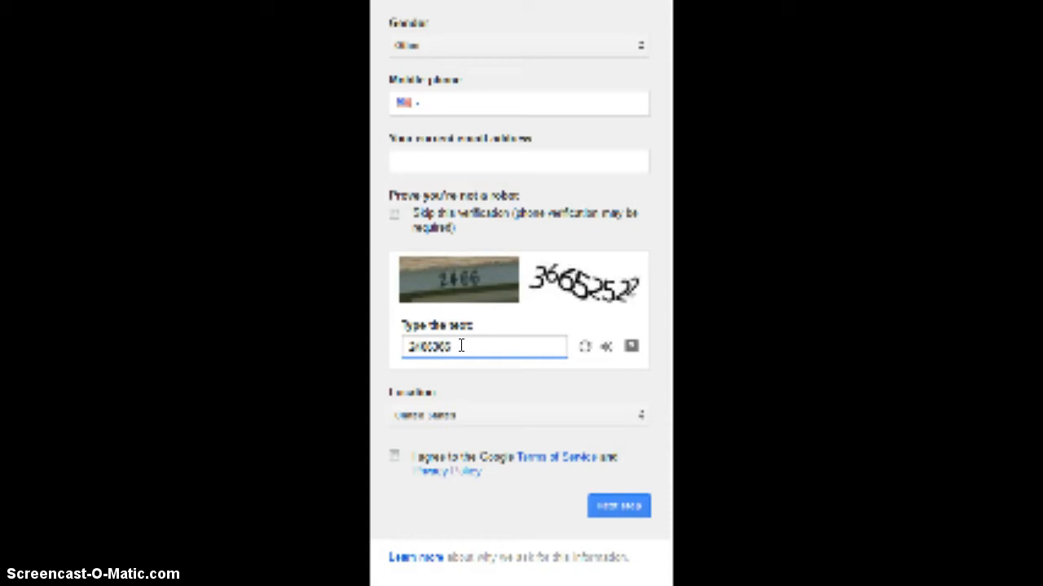
type("2522")
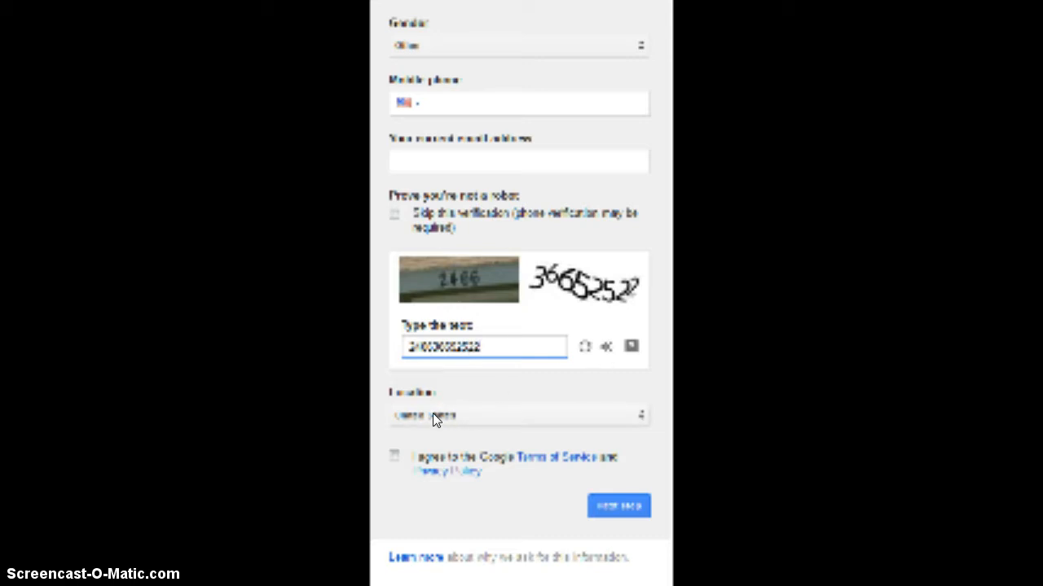
left_click(518, 416)
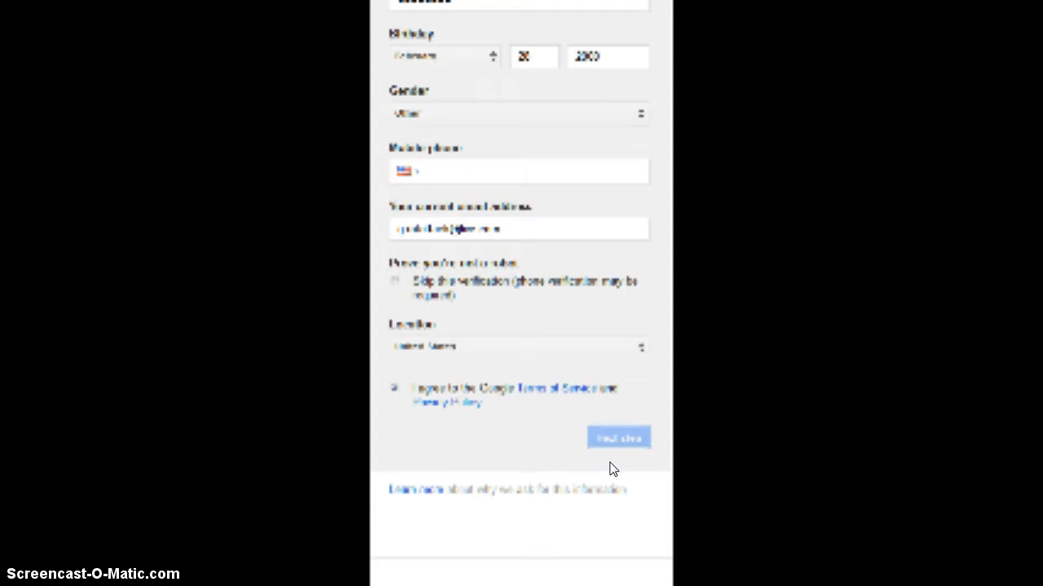
Step: Submit the sign-up, agree to the Pages Terms and create the supreme montages channel
left_click(617, 437)
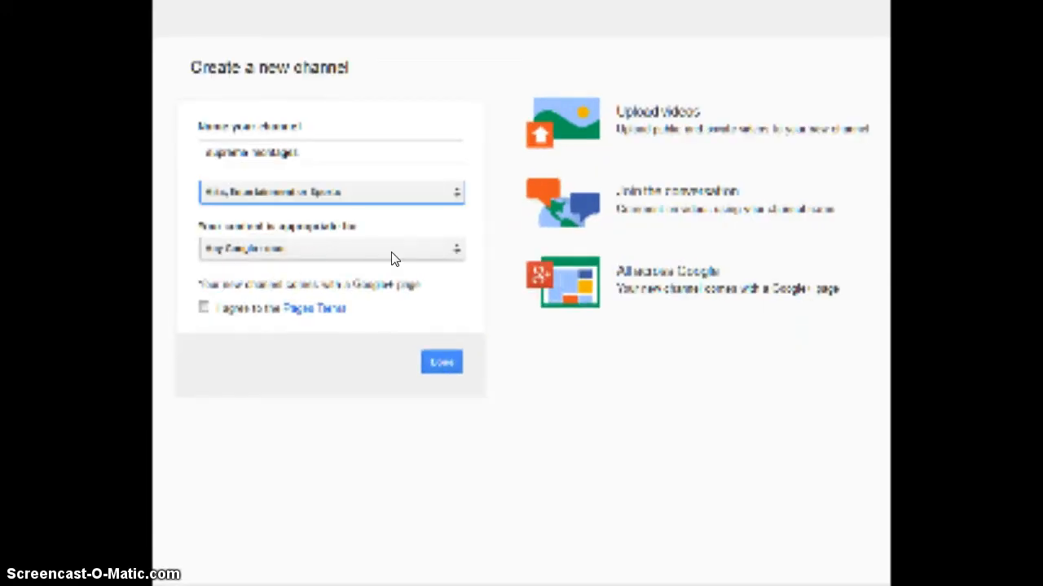
left_click(329, 247)
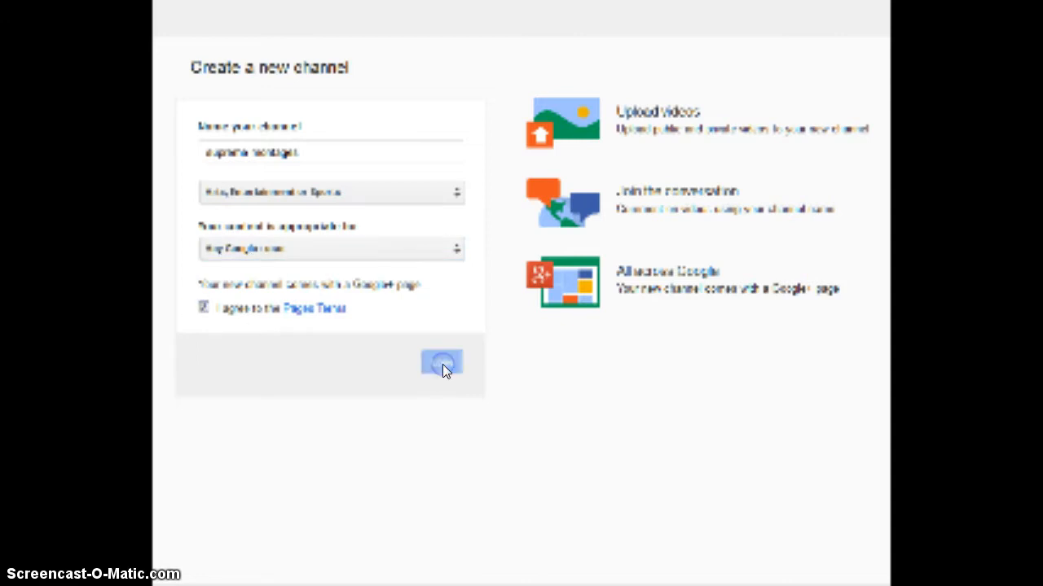
left_click(442, 361)
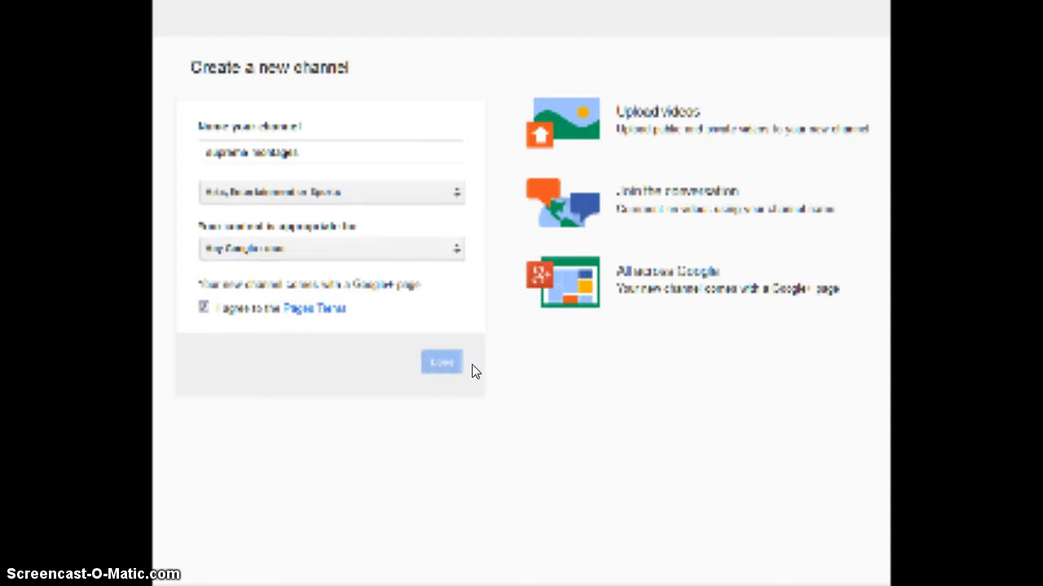
Step: Go to the new supreme montages channel page and show its About section
left_click(440, 362)
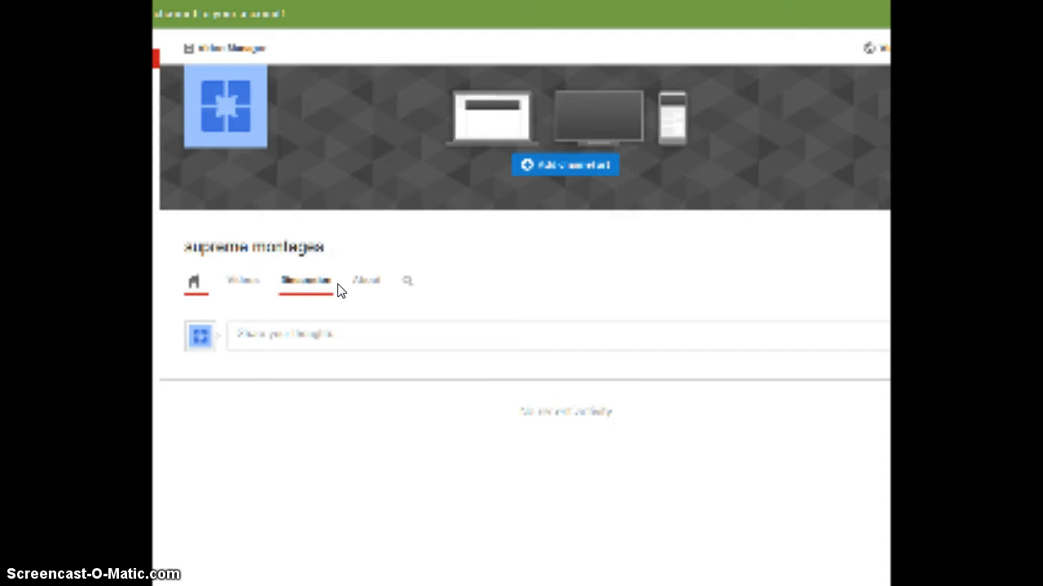
left_click(365, 280)
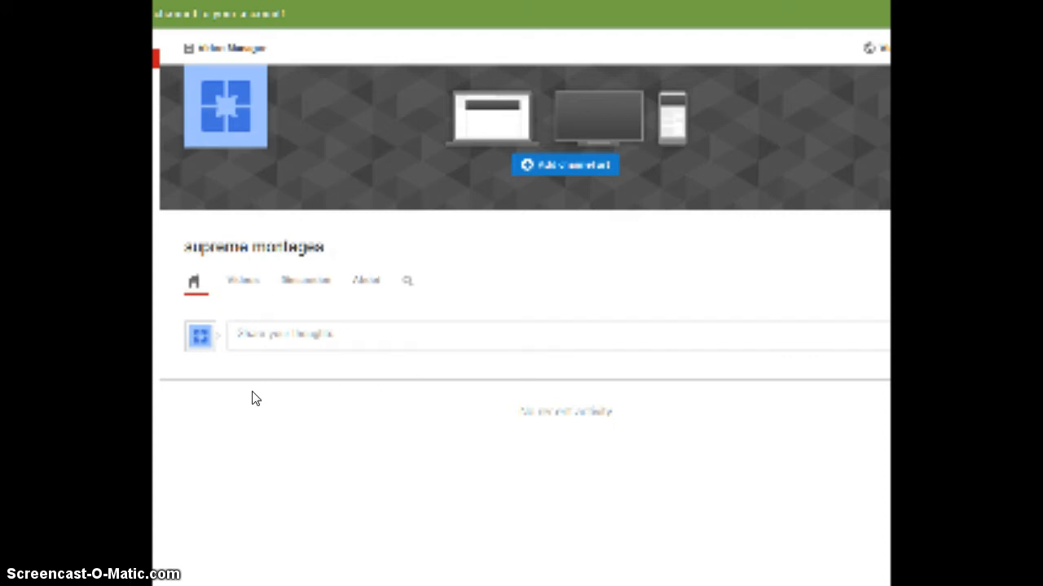
mouse_move(242, 249)
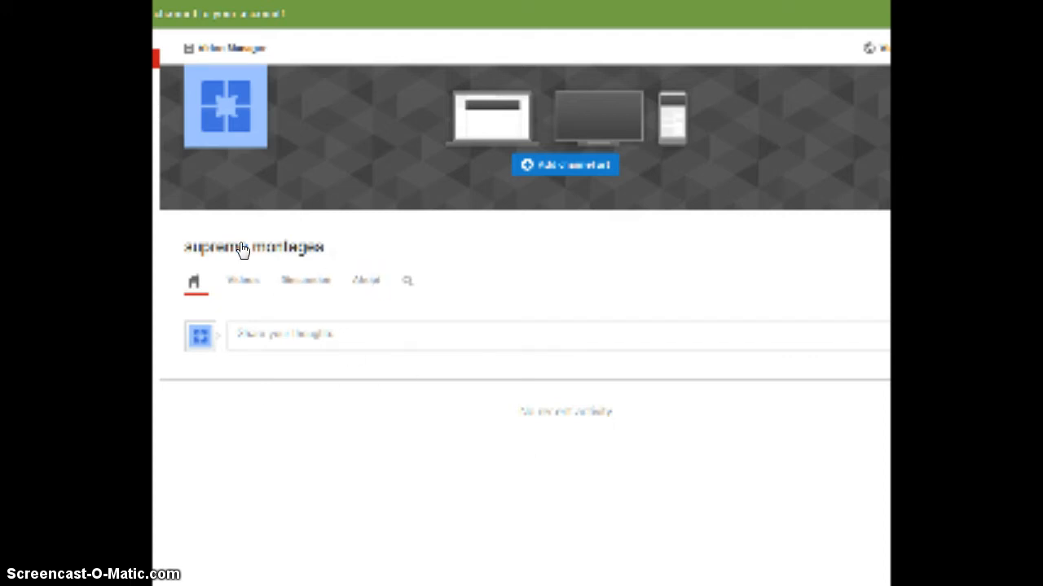
left_click(365, 280)
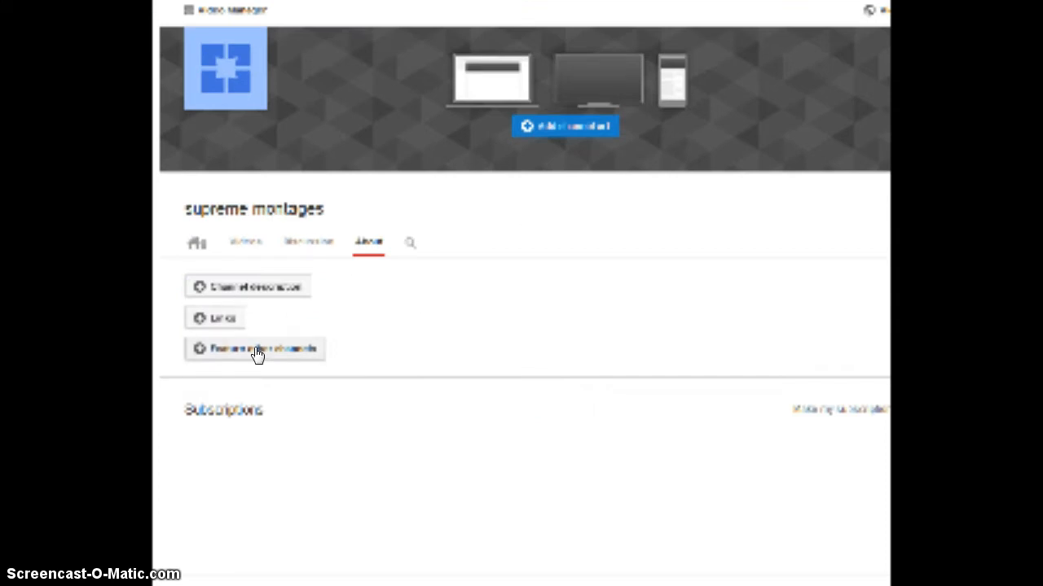
Step: Try to add a featured channel by name 'gamel', which isn't found, then cancel
left_click(254, 349)
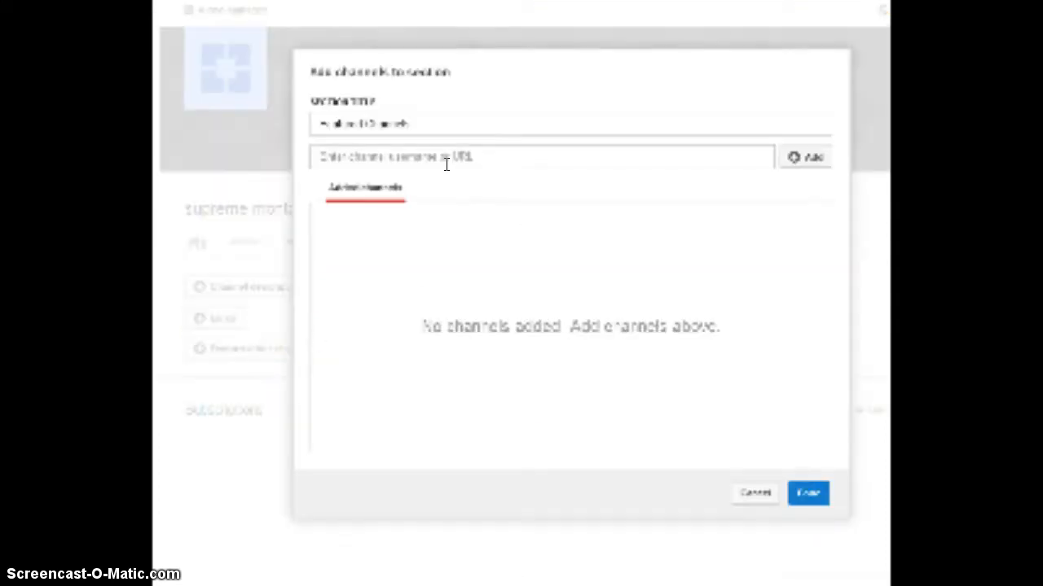
left_click(541, 156)
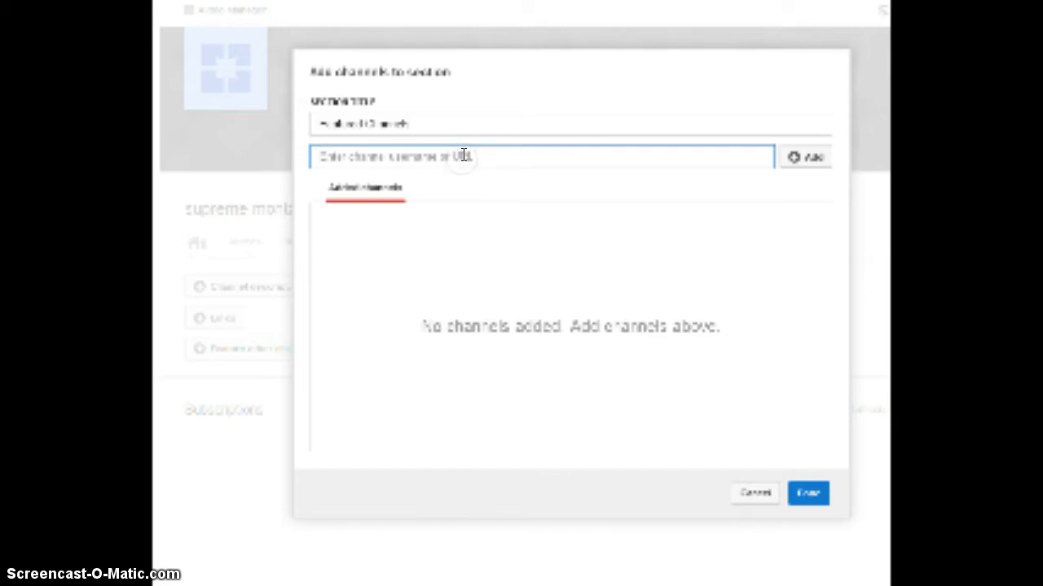
type("gamel slake")
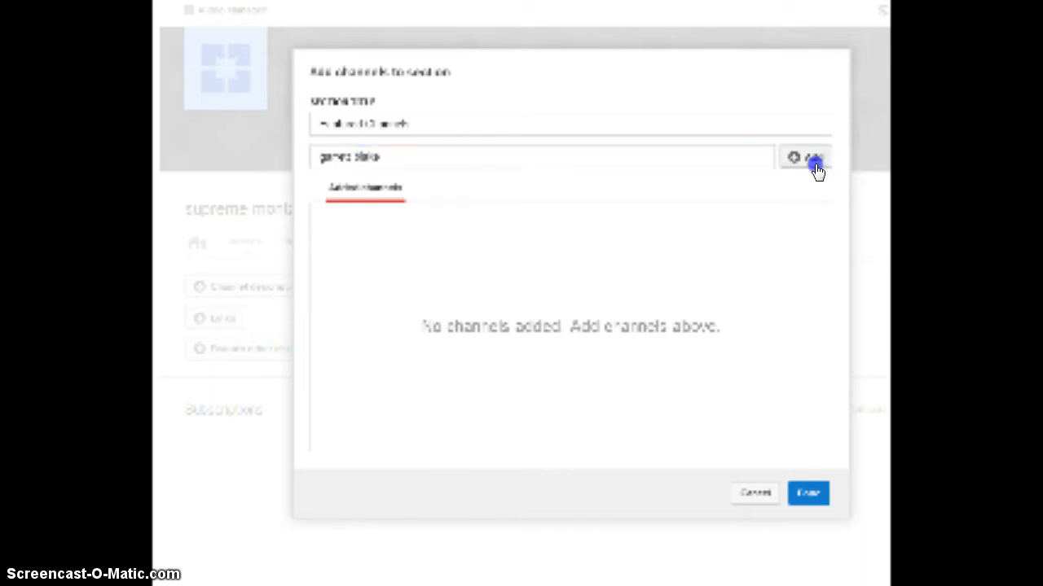
left_click(811, 157)
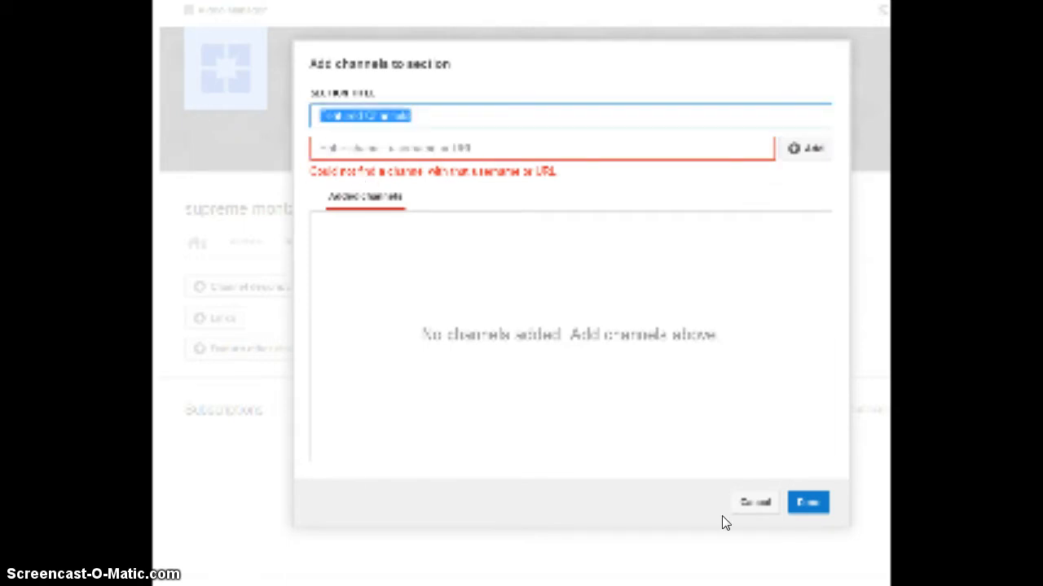
left_click(753, 502)
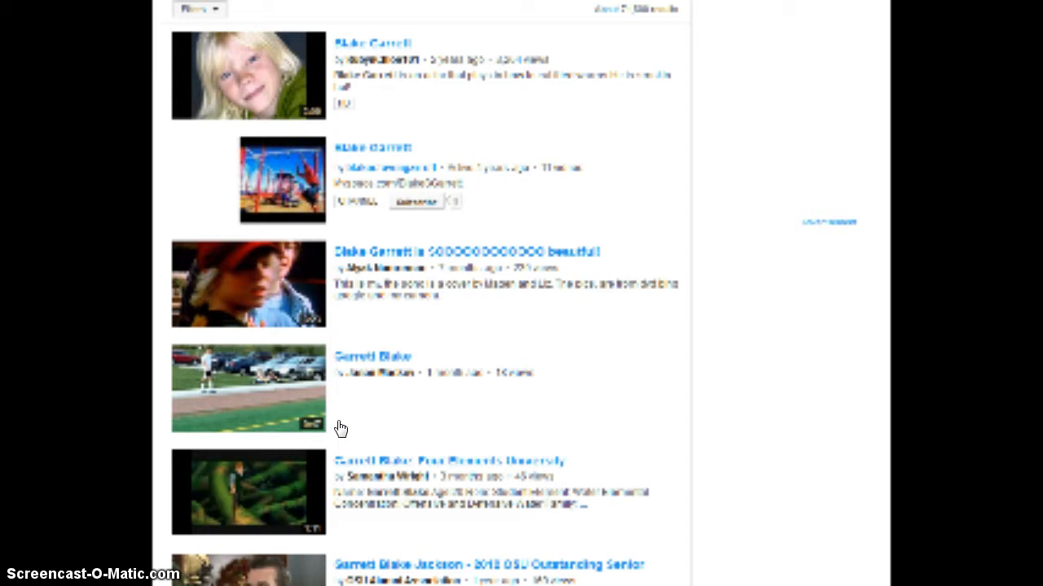
Step: Scroll through the YouTube search results for Blake Garrett
scroll("down", 3)
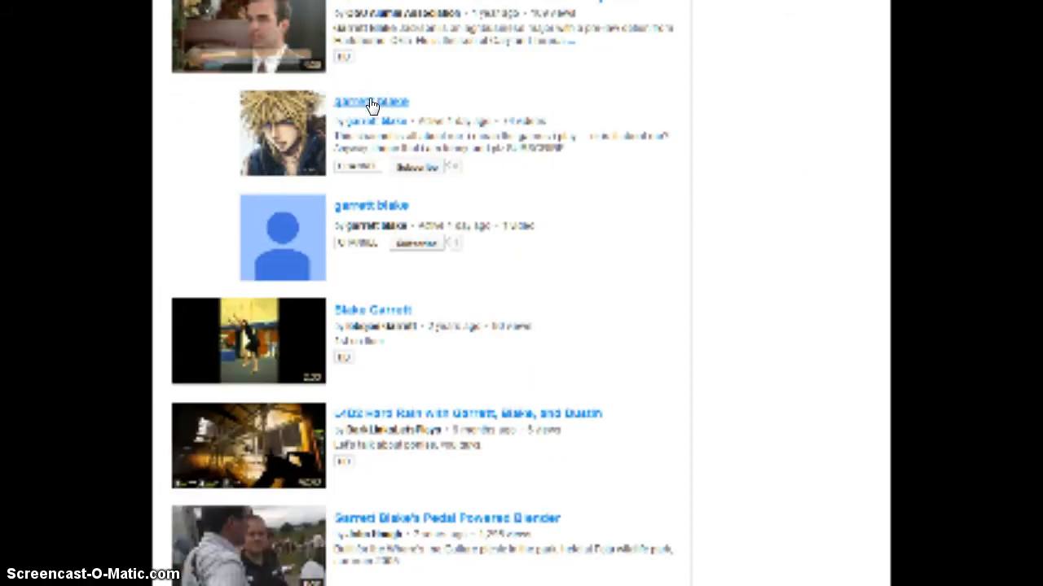
Step: Subscribe to the garrett blake channel, confirming public subscriptions
left_click(372, 101)
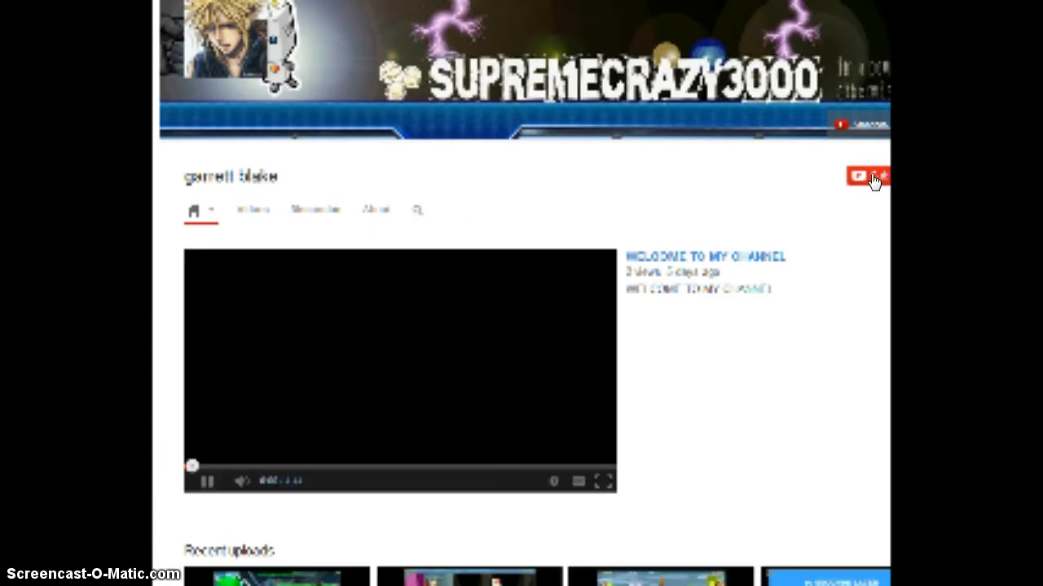
left_click(860, 176)
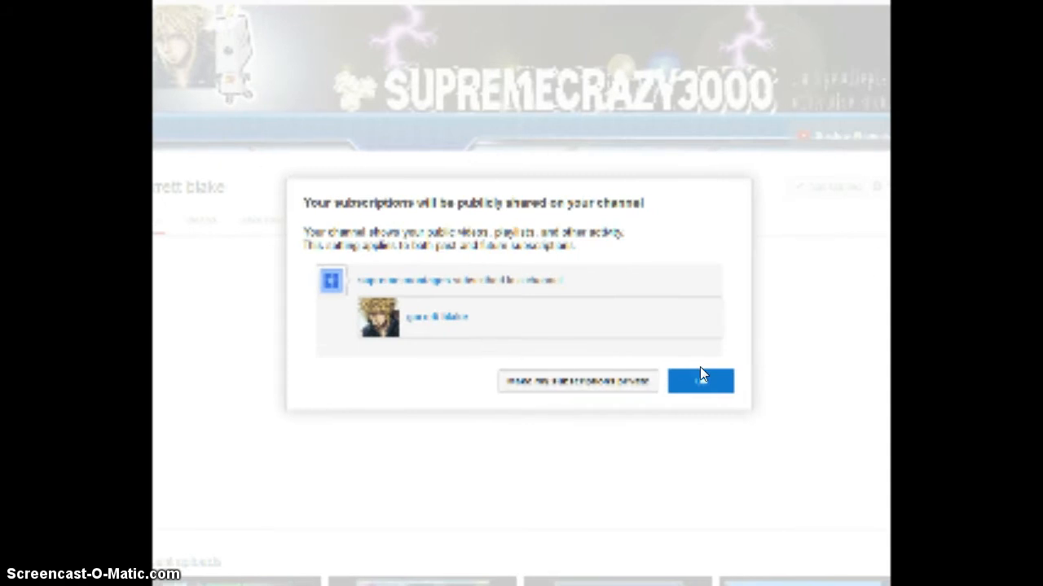
left_click(701, 381)
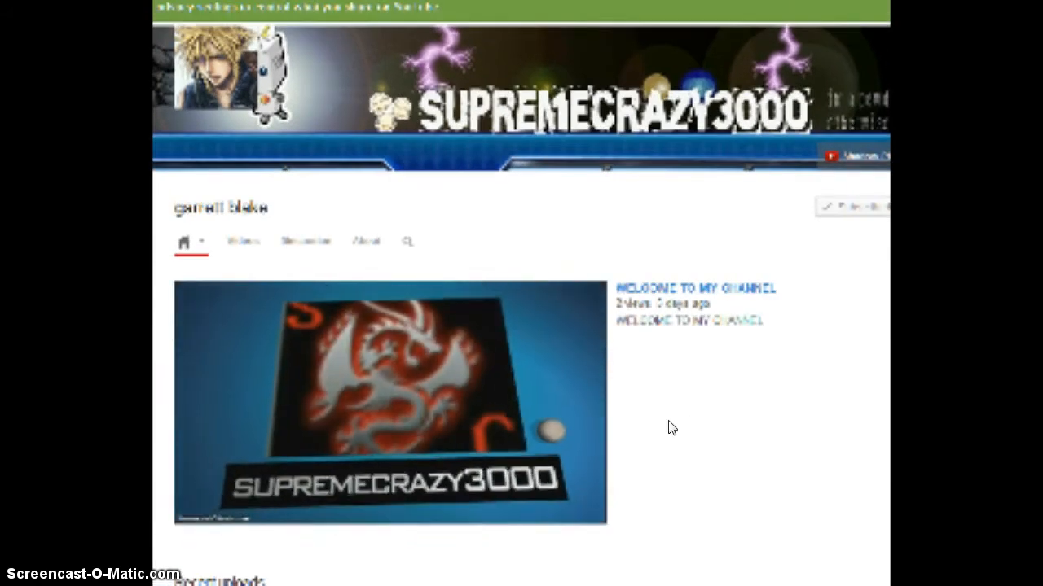
Step: Return to the supreme montages channel and list the accounts available to switch to
left_click(390, 404)
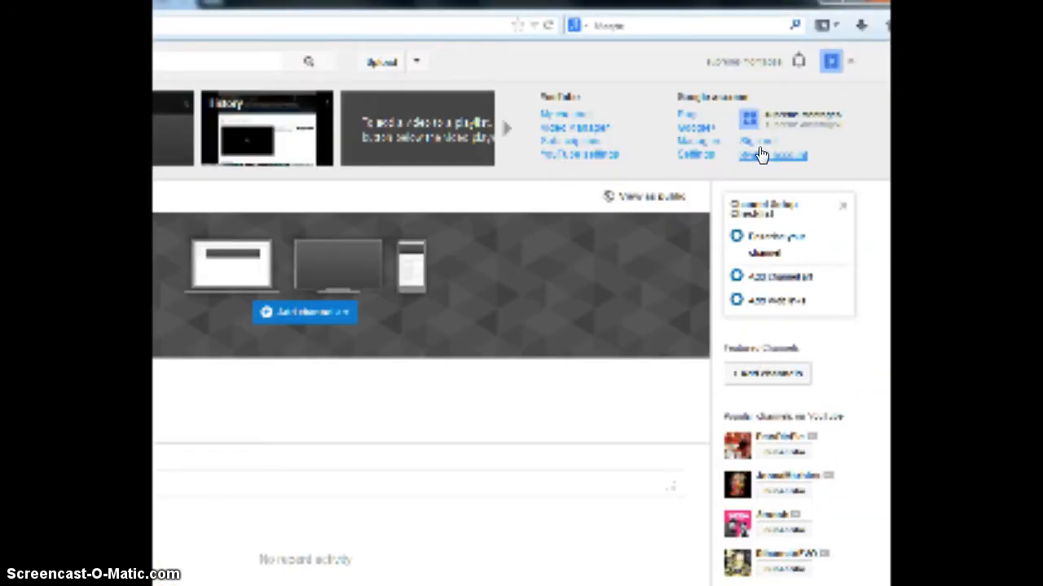
left_click(772, 155)
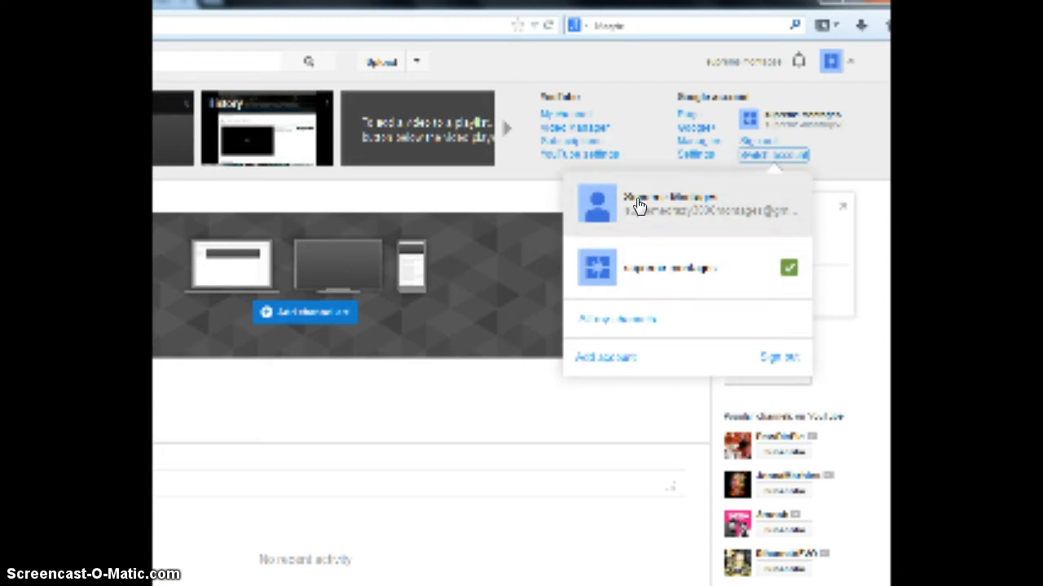
mouse_move(656, 225)
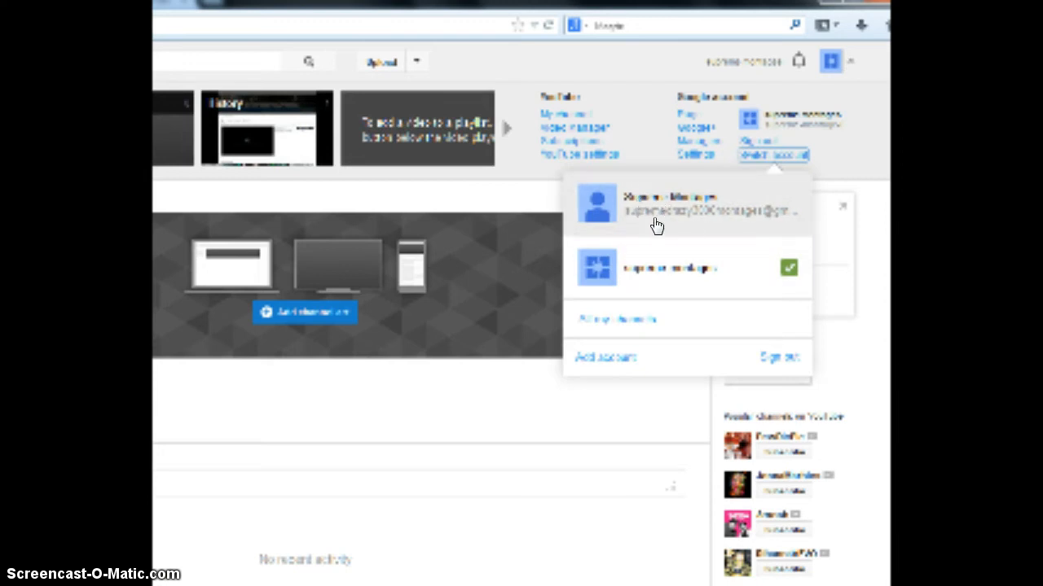
mouse_move(672, 270)
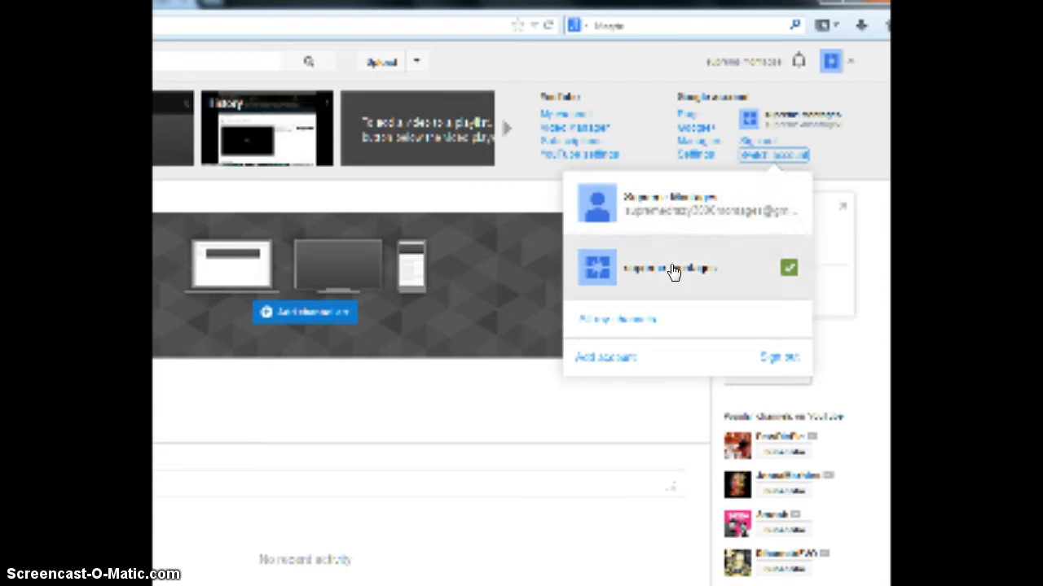
mouse_move(676, 293)
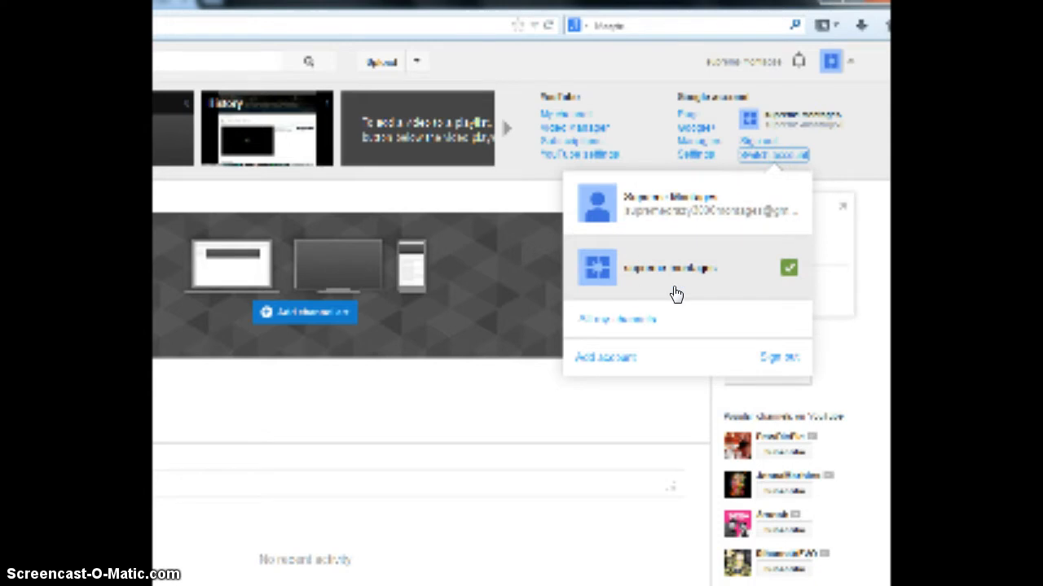
mouse_move(621, 259)
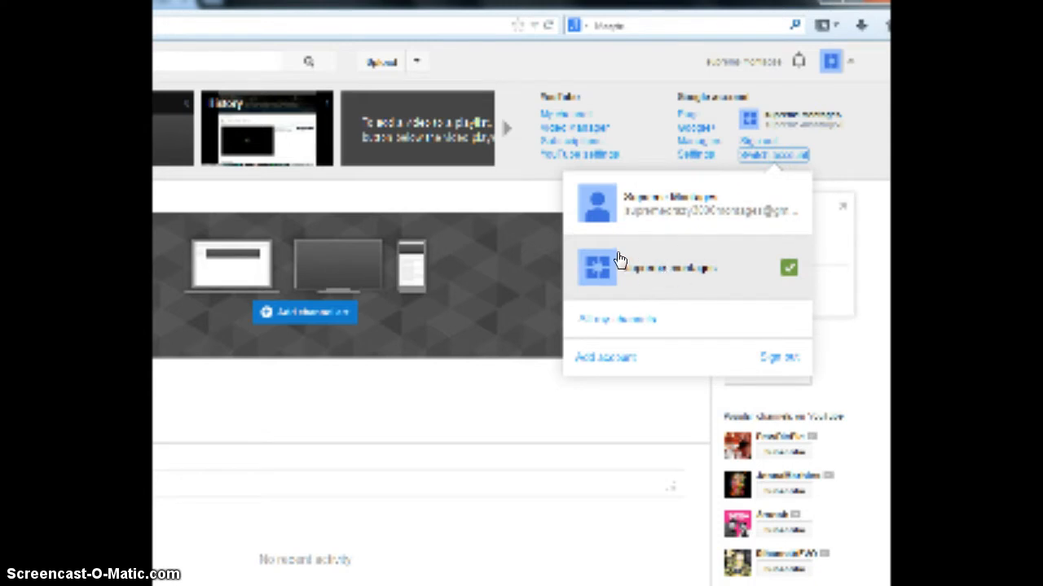
mouse_move(599, 277)
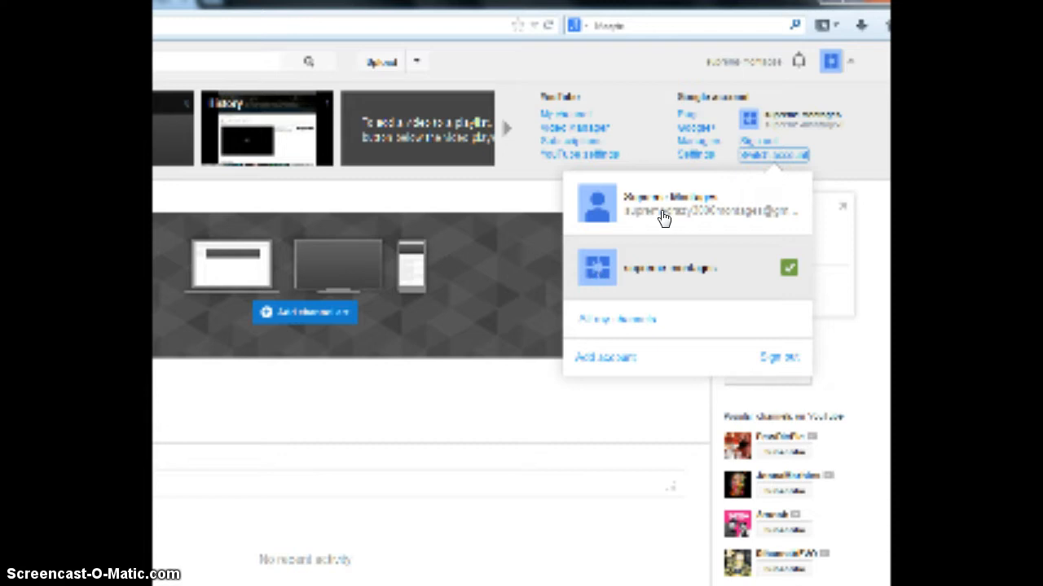
mouse_move(655, 270)
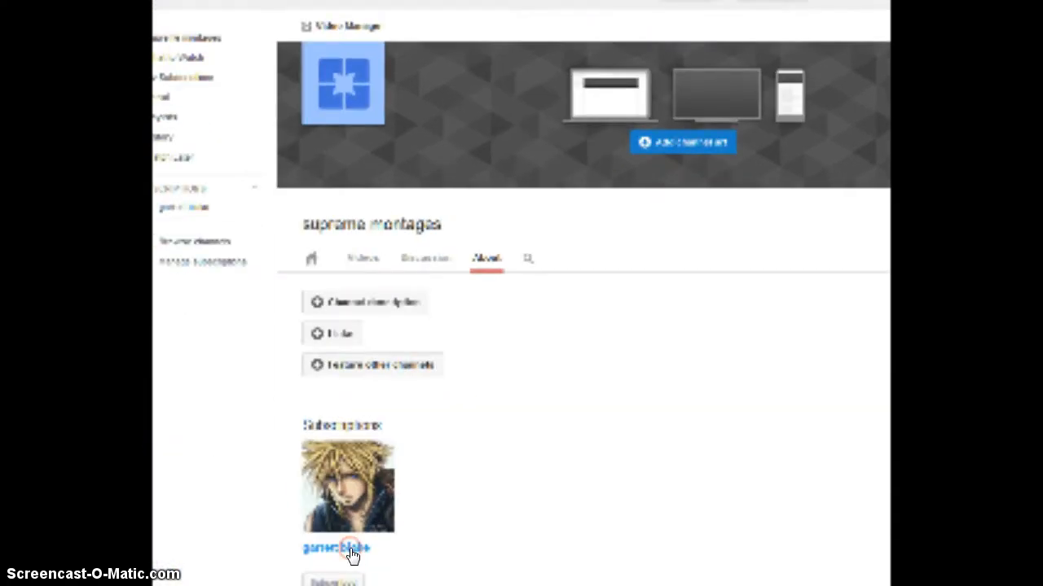
Step: Feature garrett blake on the About section and bring up the channel's link settings
right_click(350, 553)
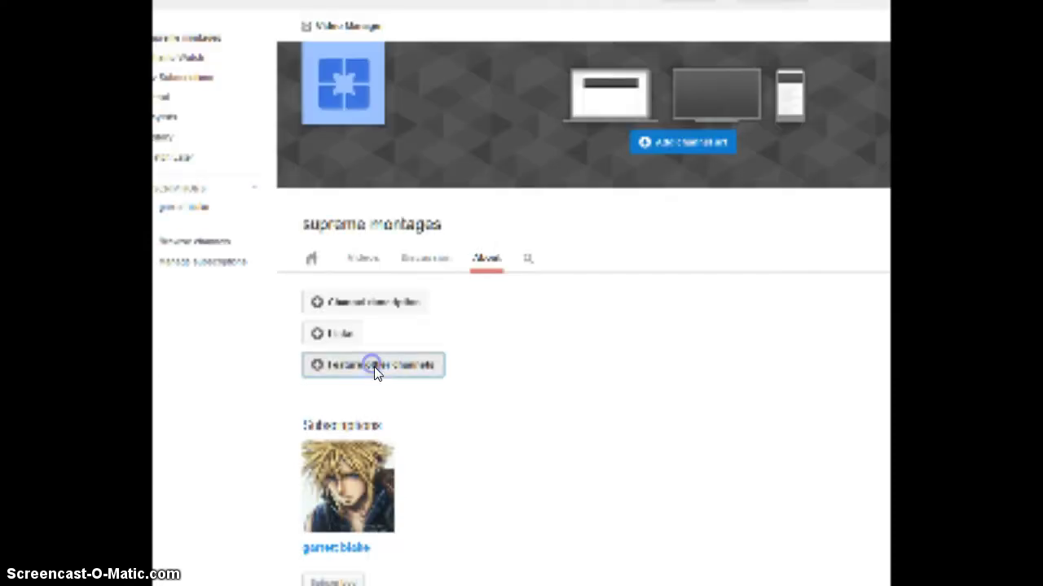
left_click(371, 365)
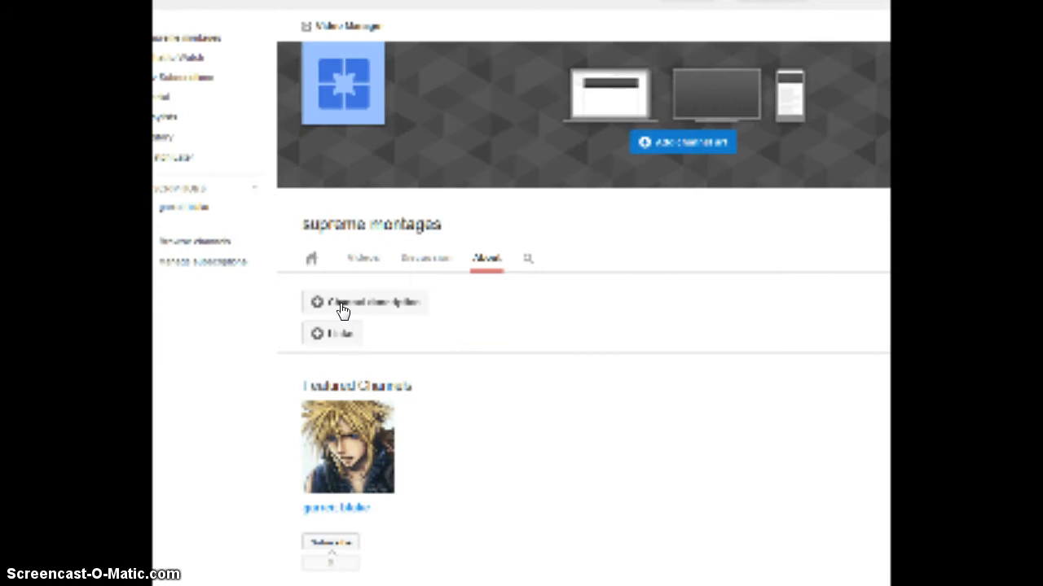
left_click(334, 333)
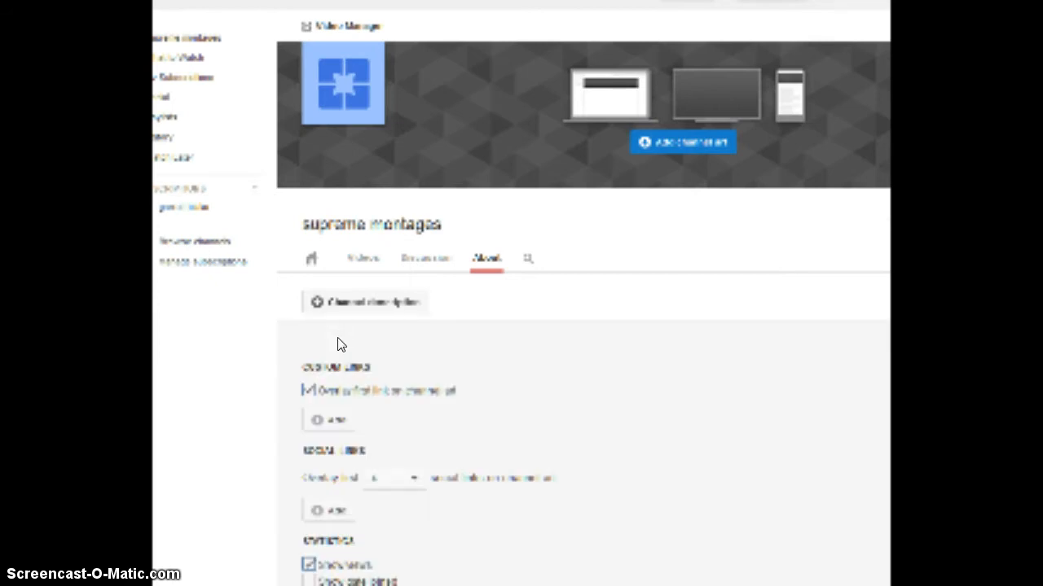
Step: Add a custom link with a title and URL, then return to the Links editor
scroll("down", 3)
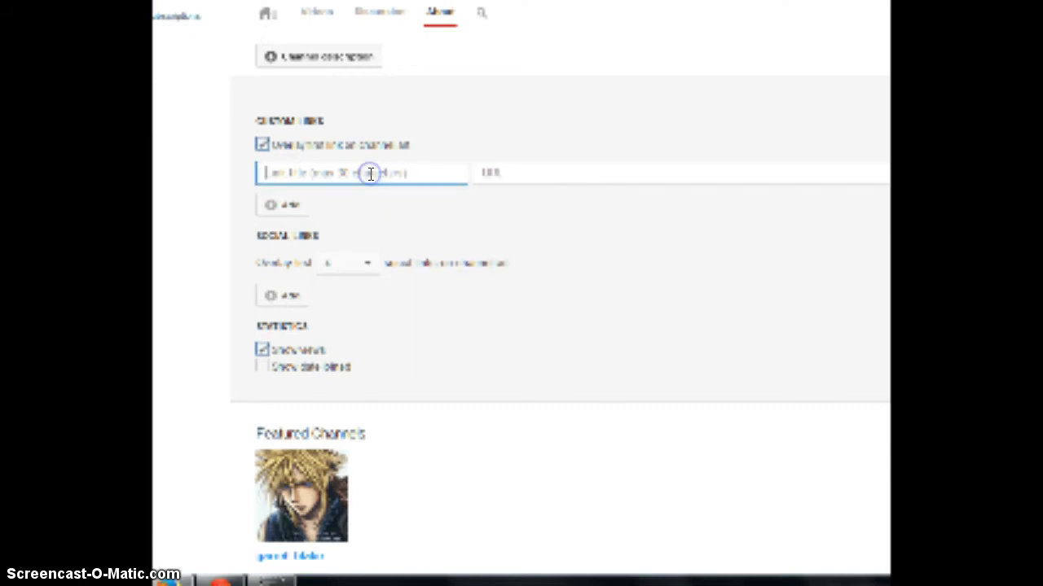
type("s")
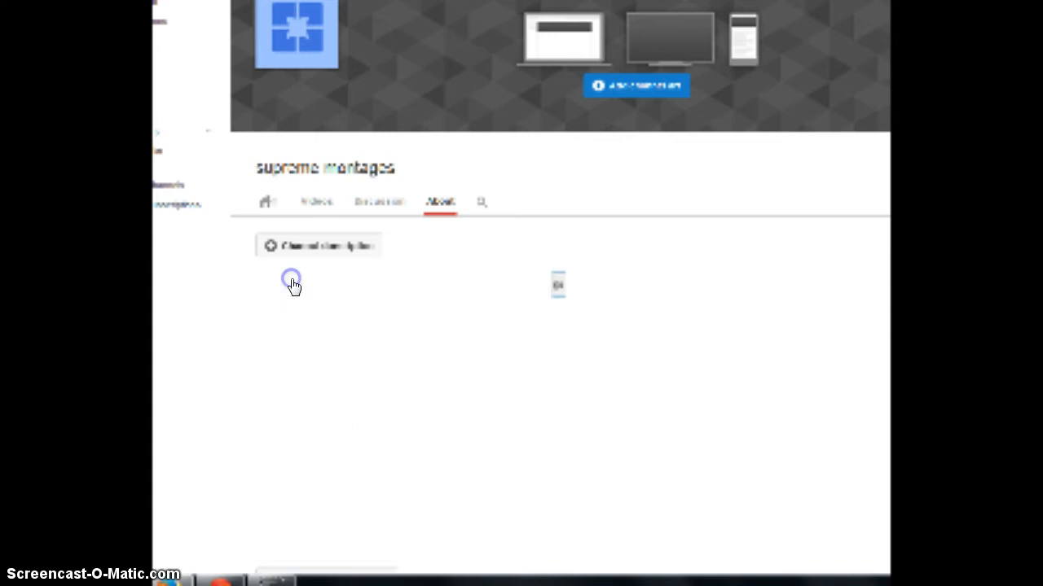
left_click(290, 281)
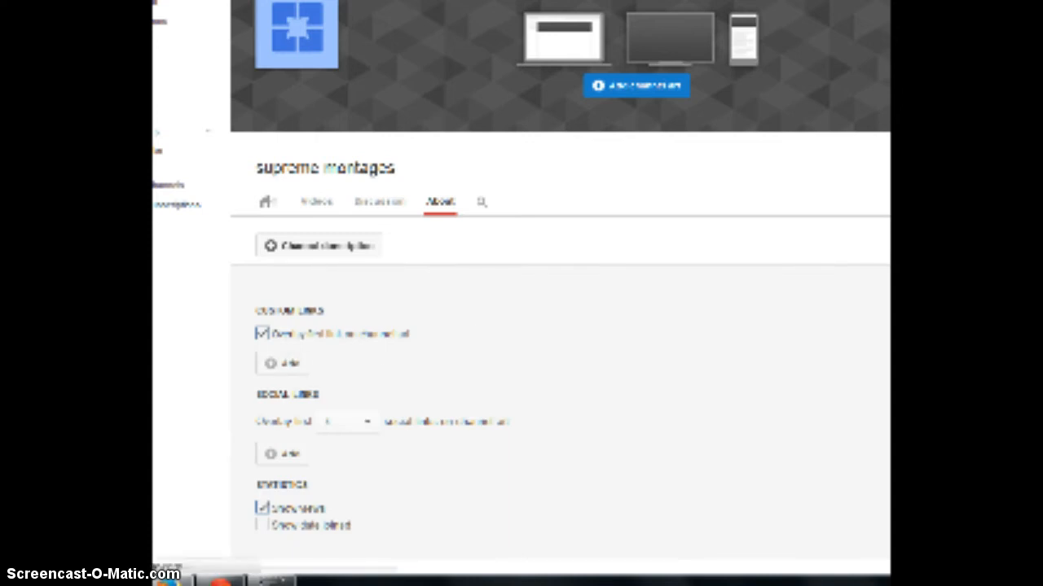
mouse_move(627, 234)
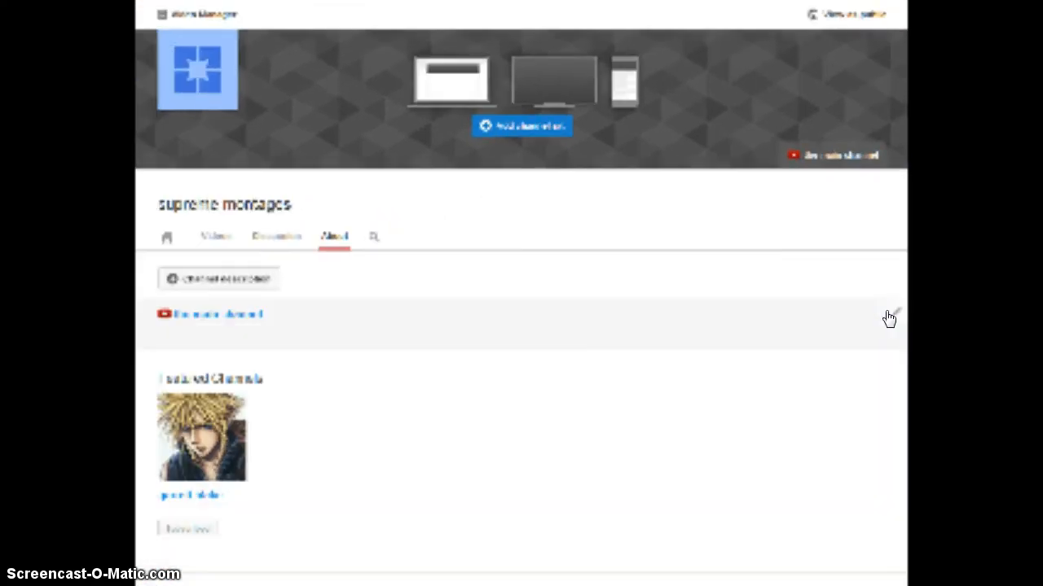
Step: Add a social link row and a short channel description, saving the About section
left_click(890, 316)
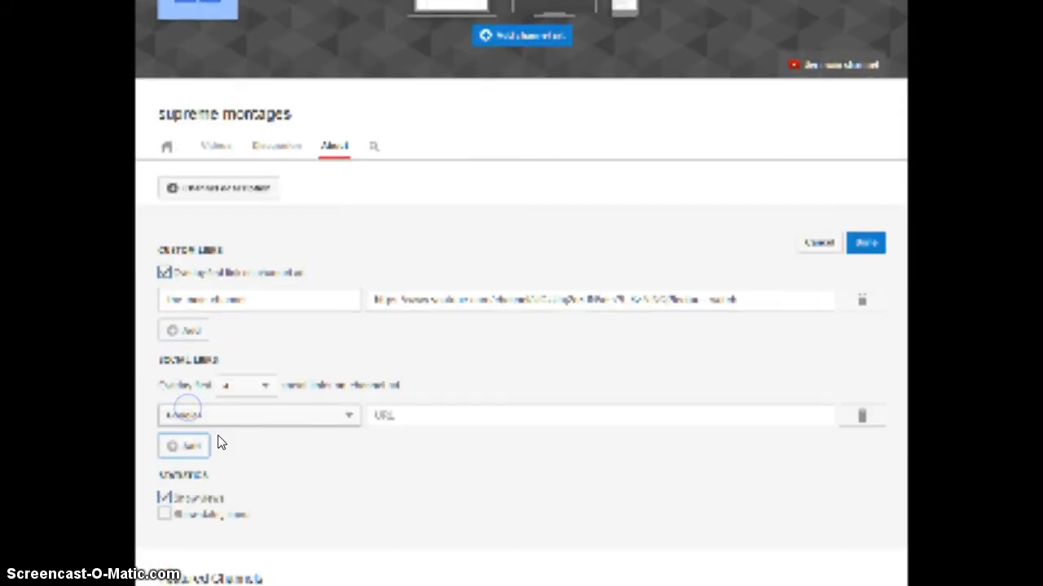
left_click(258, 415)
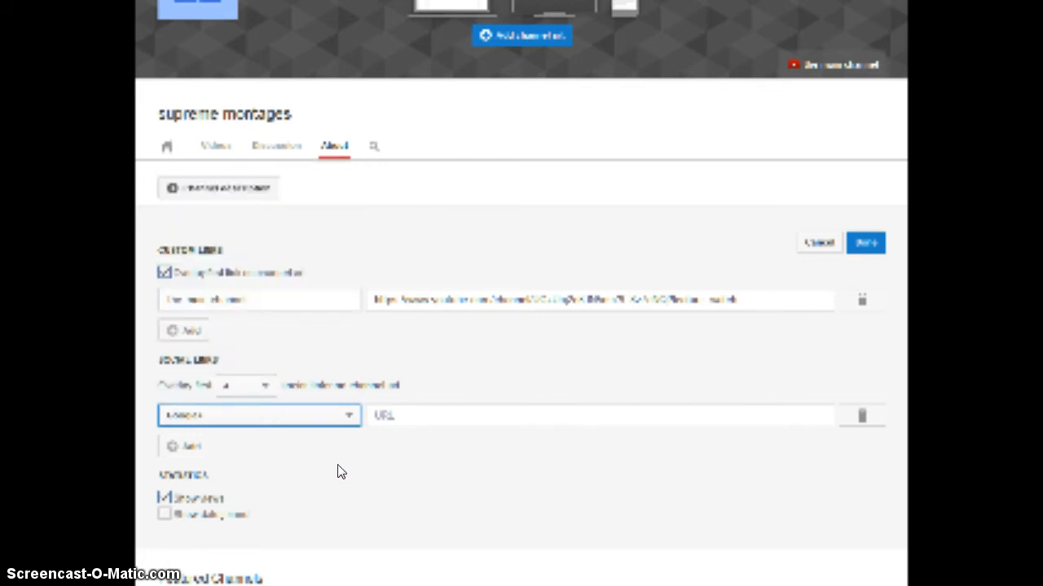
scroll("down", 3)
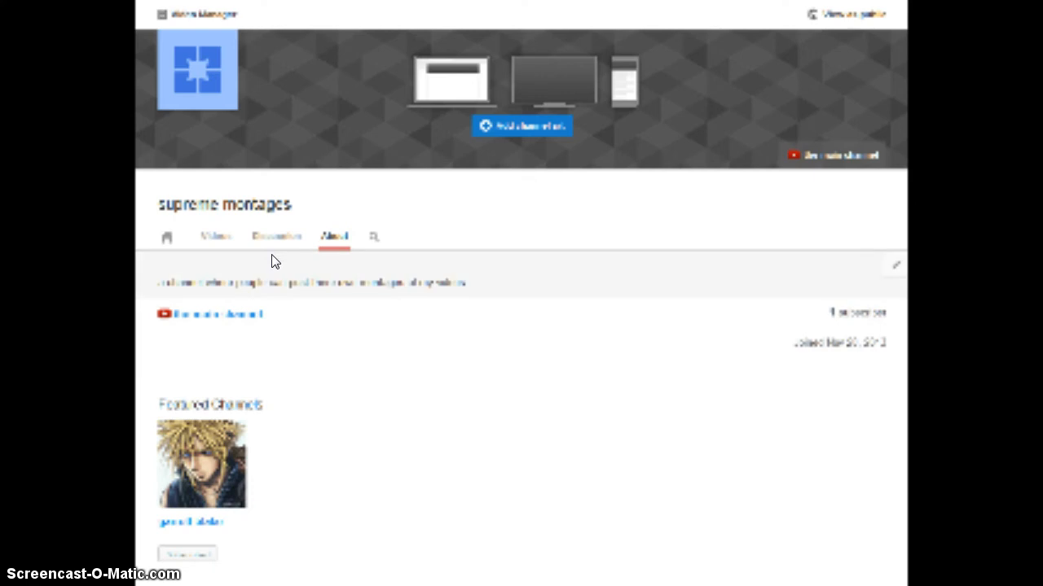
Step: Acknowledge the comments-changes notice on Discussion and return to the empty Videos page
left_click(277, 237)
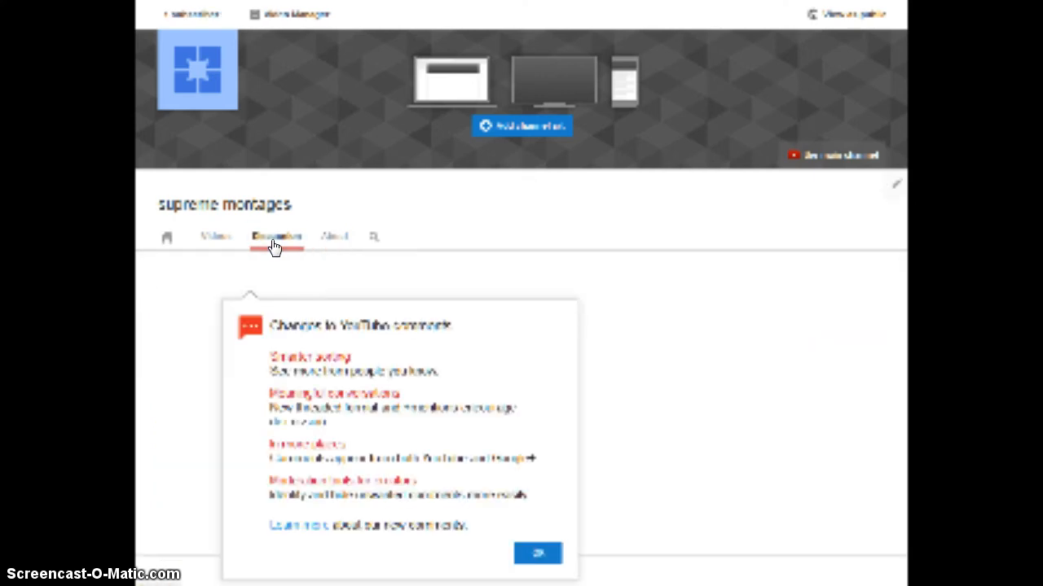
scroll("down", 3)
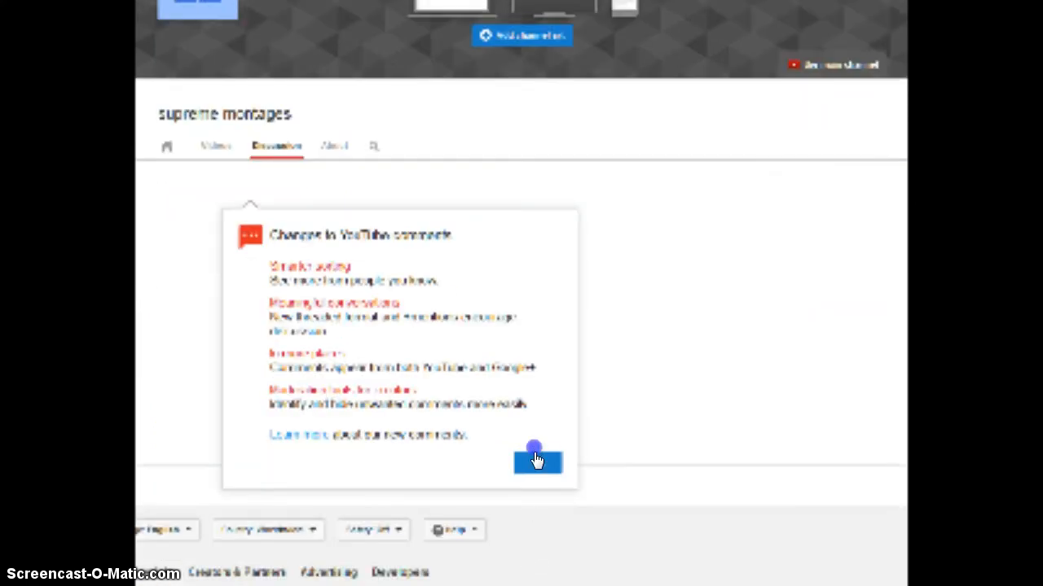
left_click(538, 462)
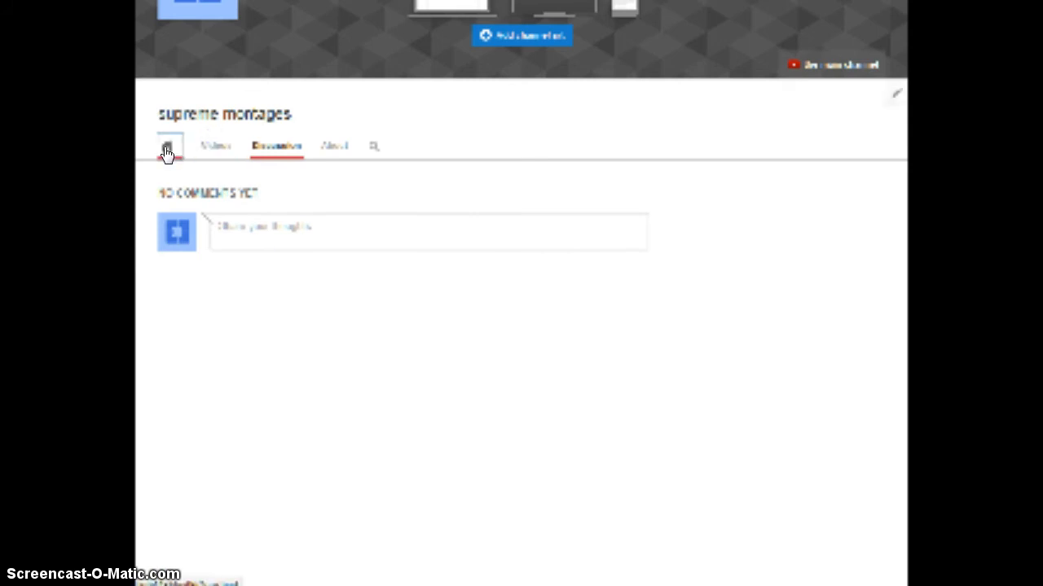
left_click(215, 145)
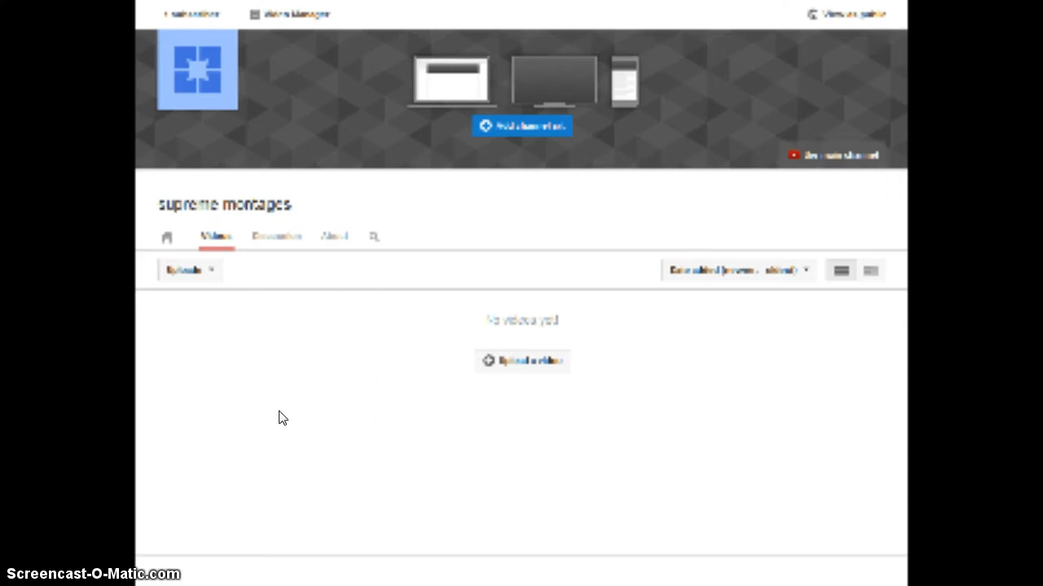
mouse_move(378, 414)
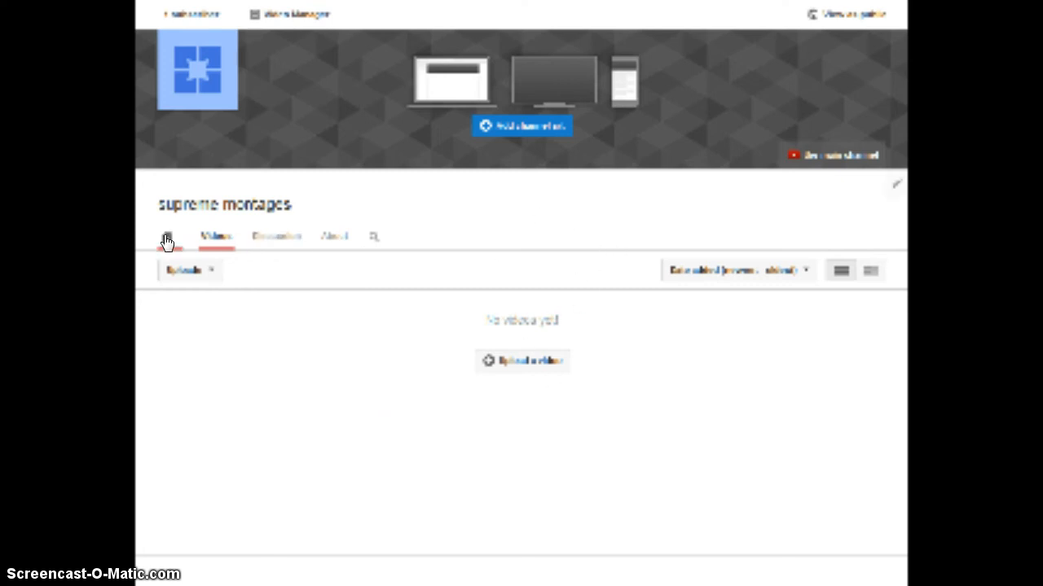
Step: Start editing channel art and try uploading an image file from the computer
left_click(166, 238)
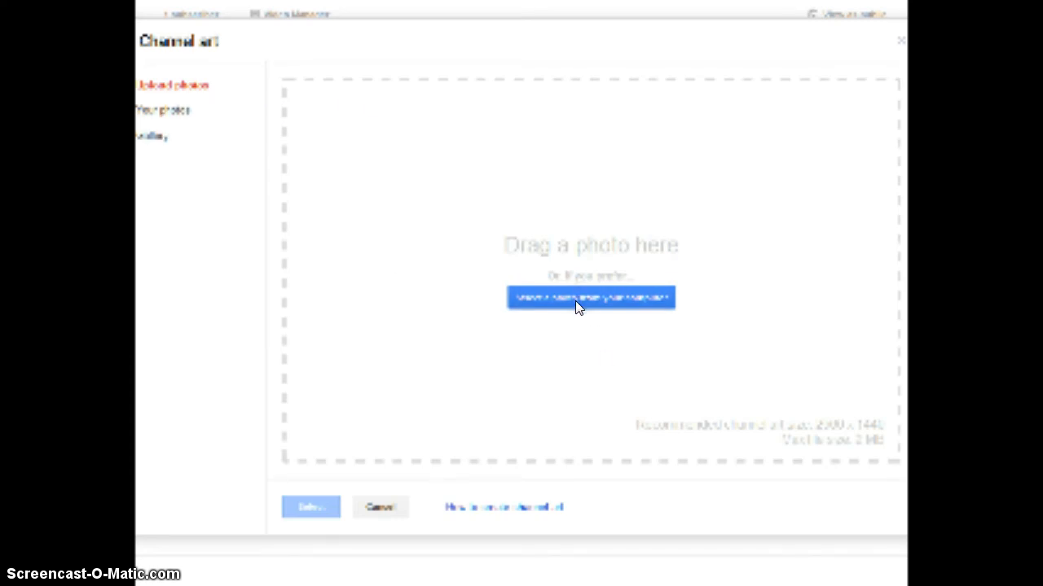
left_click(589, 297)
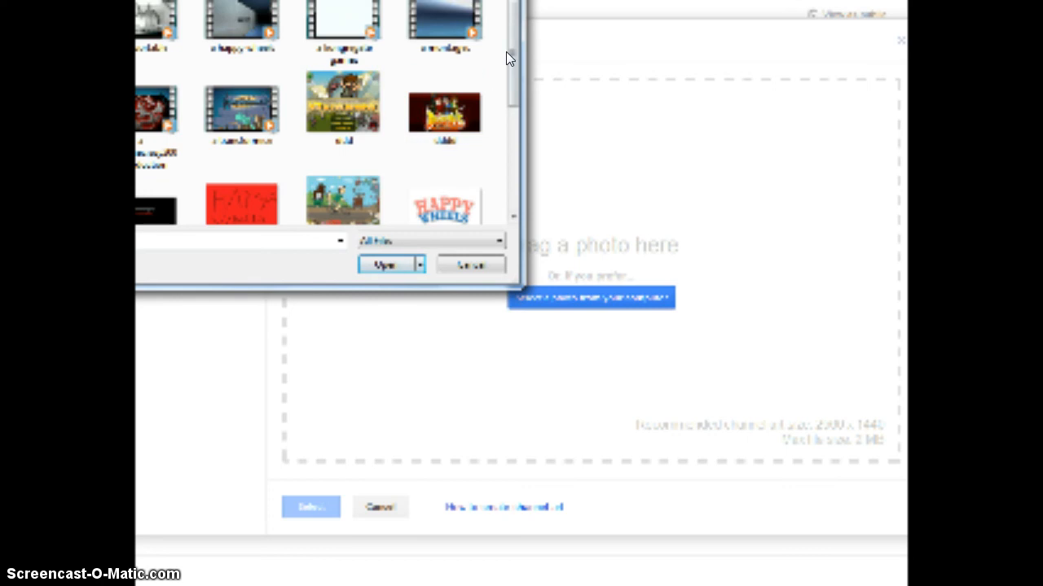
left_click(385, 264)
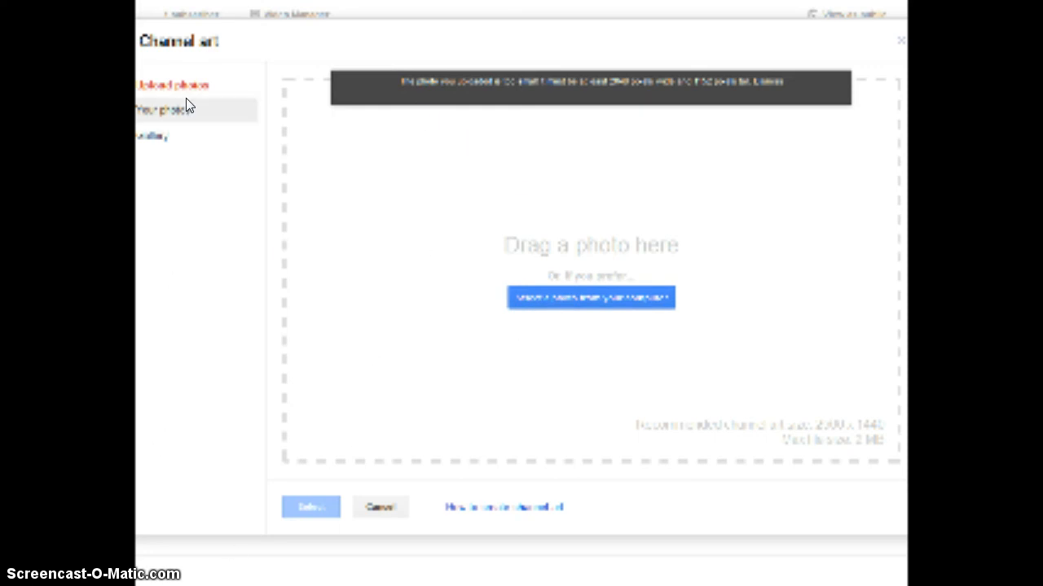
left_click(151, 137)
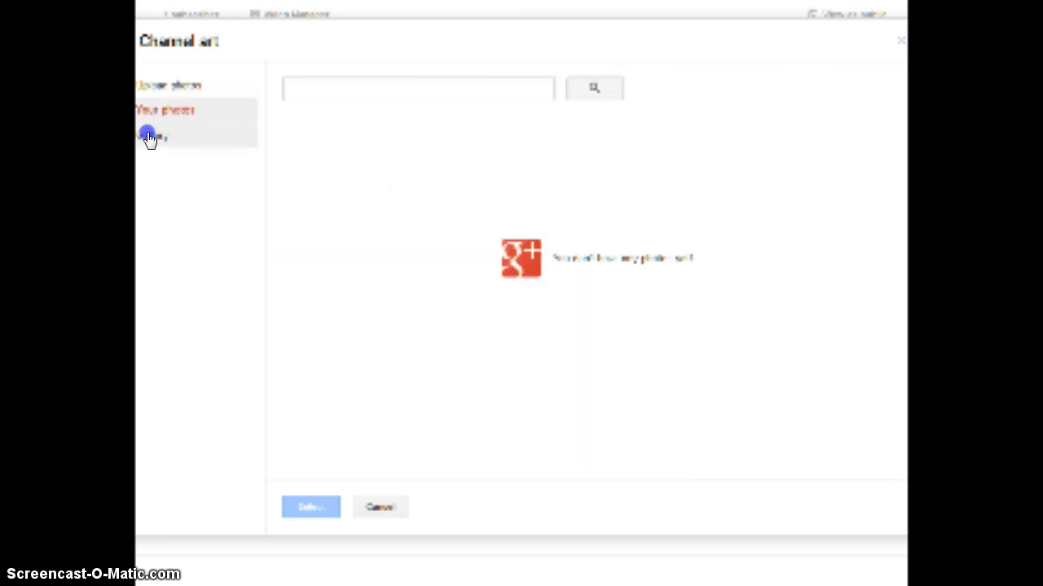
Step: Select the grey dotted gallery pattern, crop it and apply it as channel art
left_click(153, 137)
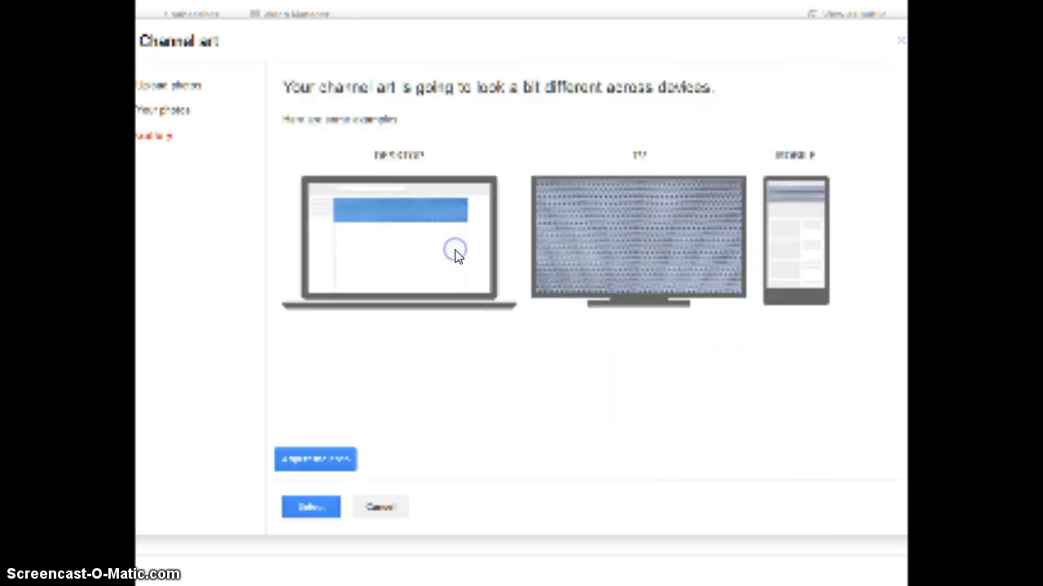
left_click(316, 460)
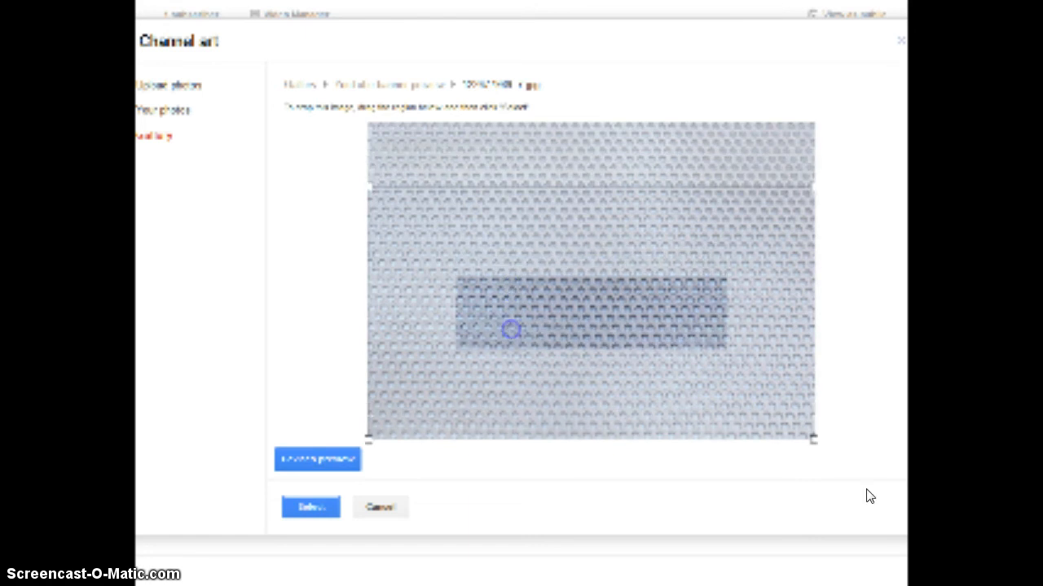
left_click_drag(512, 329, 399, 233)
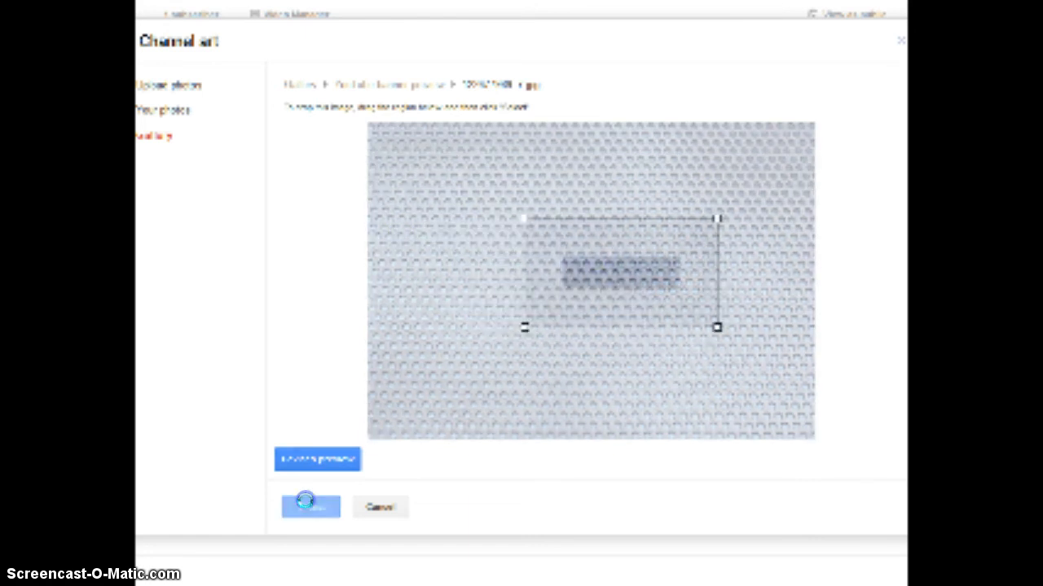
left_click(309, 506)
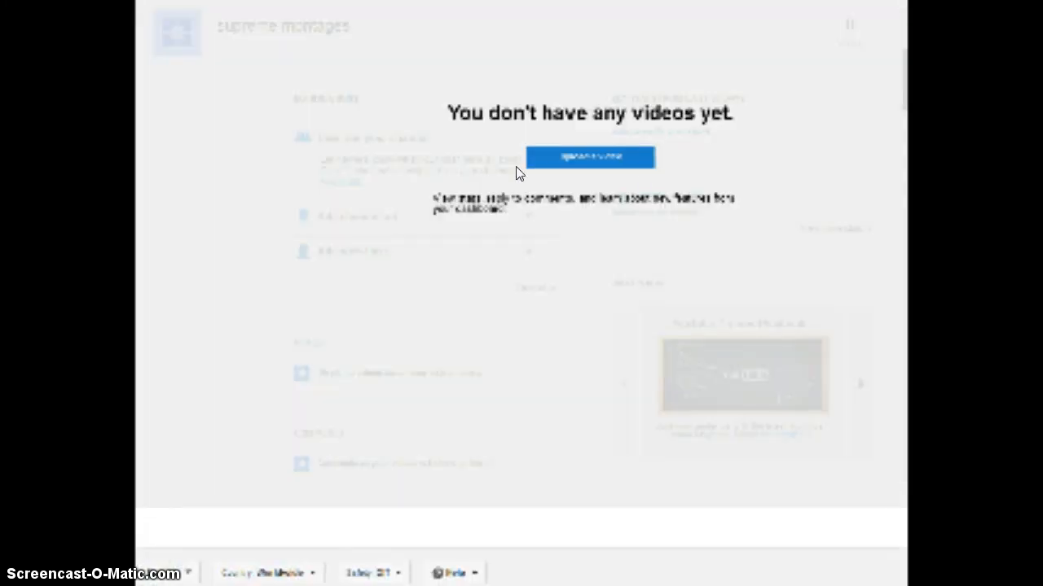
mouse_move(247, 485)
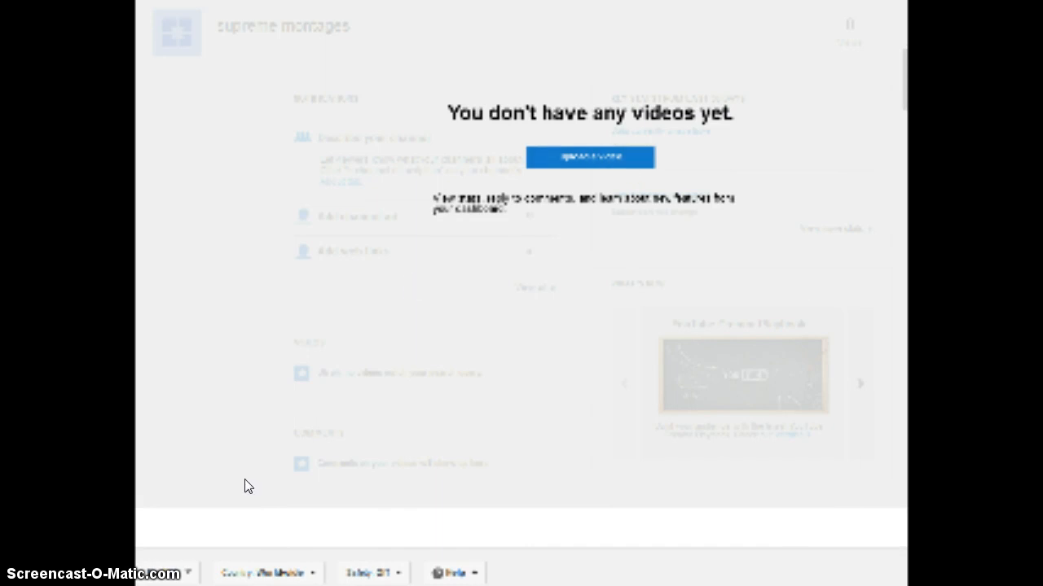